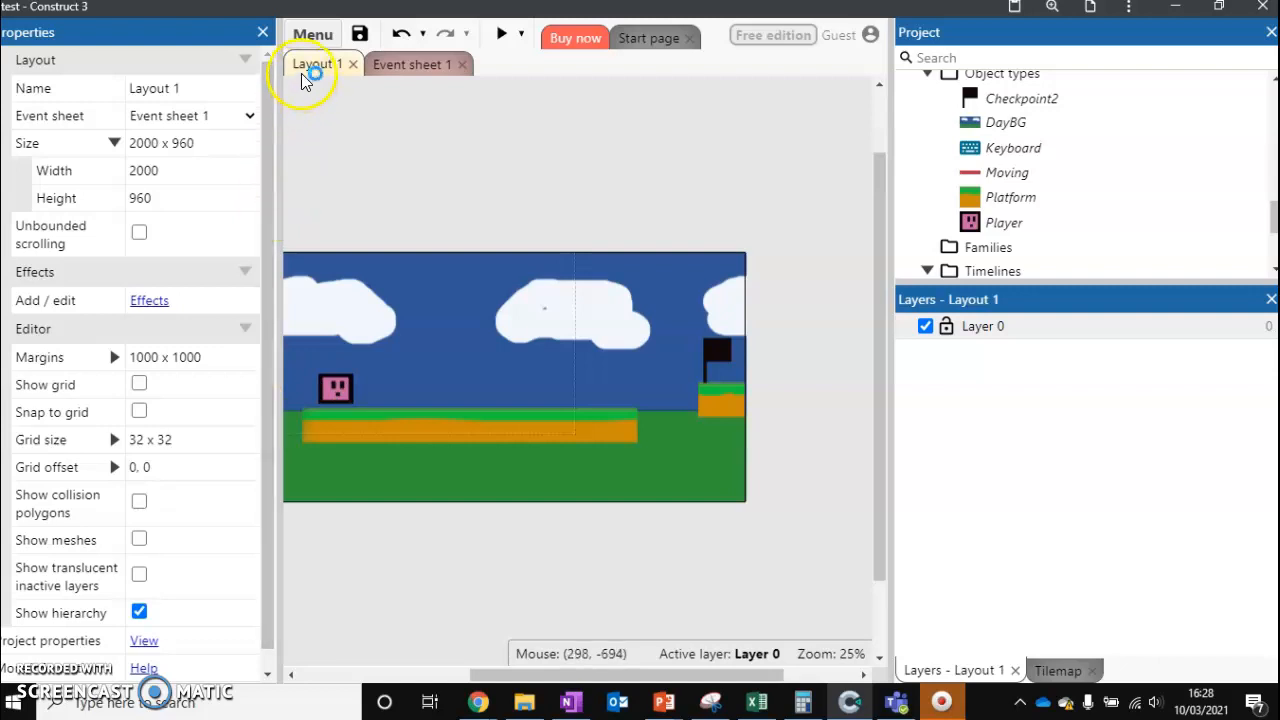
pyautogui.moveTo(1266, 88)
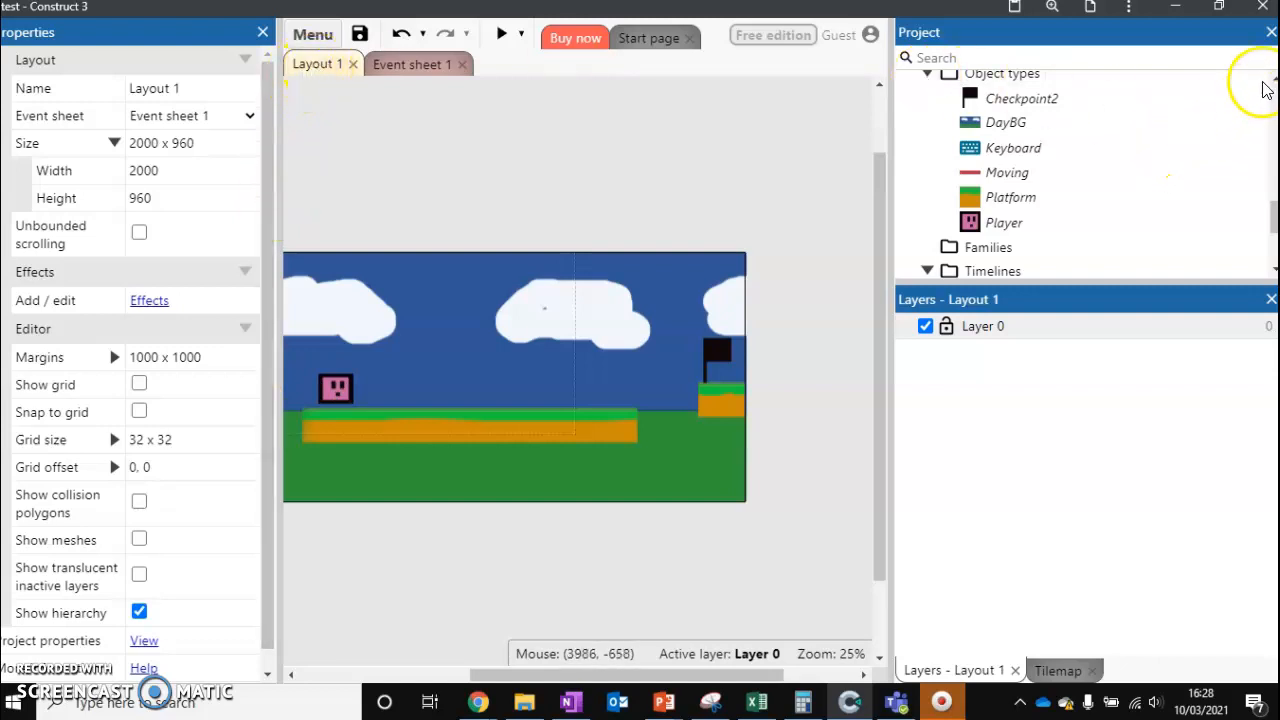
# - Duplicate Layout 1 from the Project Bar, creating Layout 2
pyautogui.scroll(3)
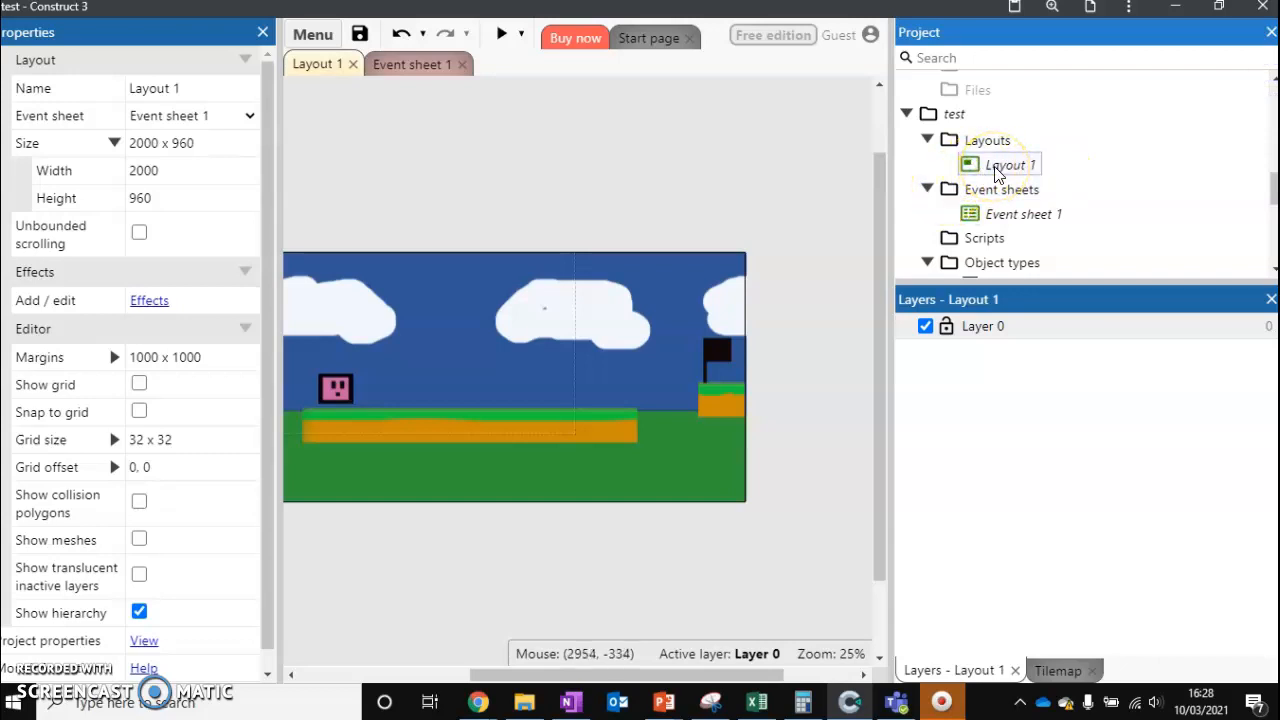
pyautogui.moveTo(996, 170)
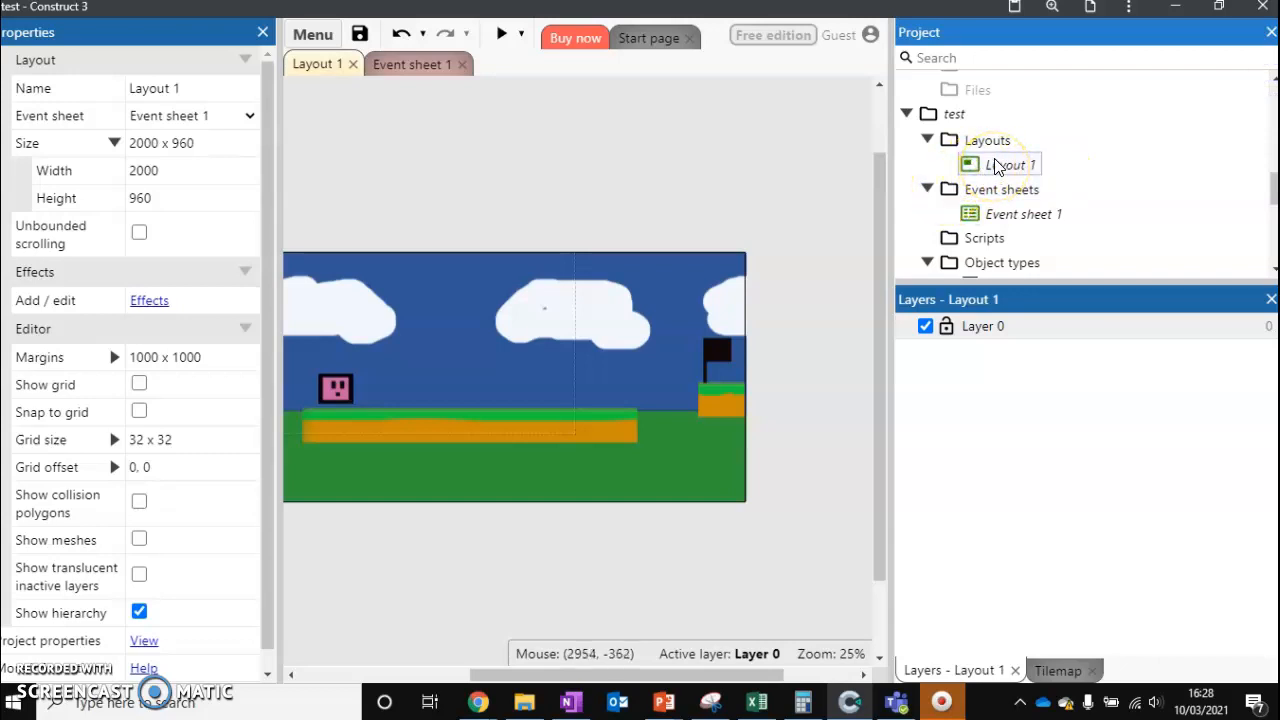
pyautogui.rightClick(1012, 164)
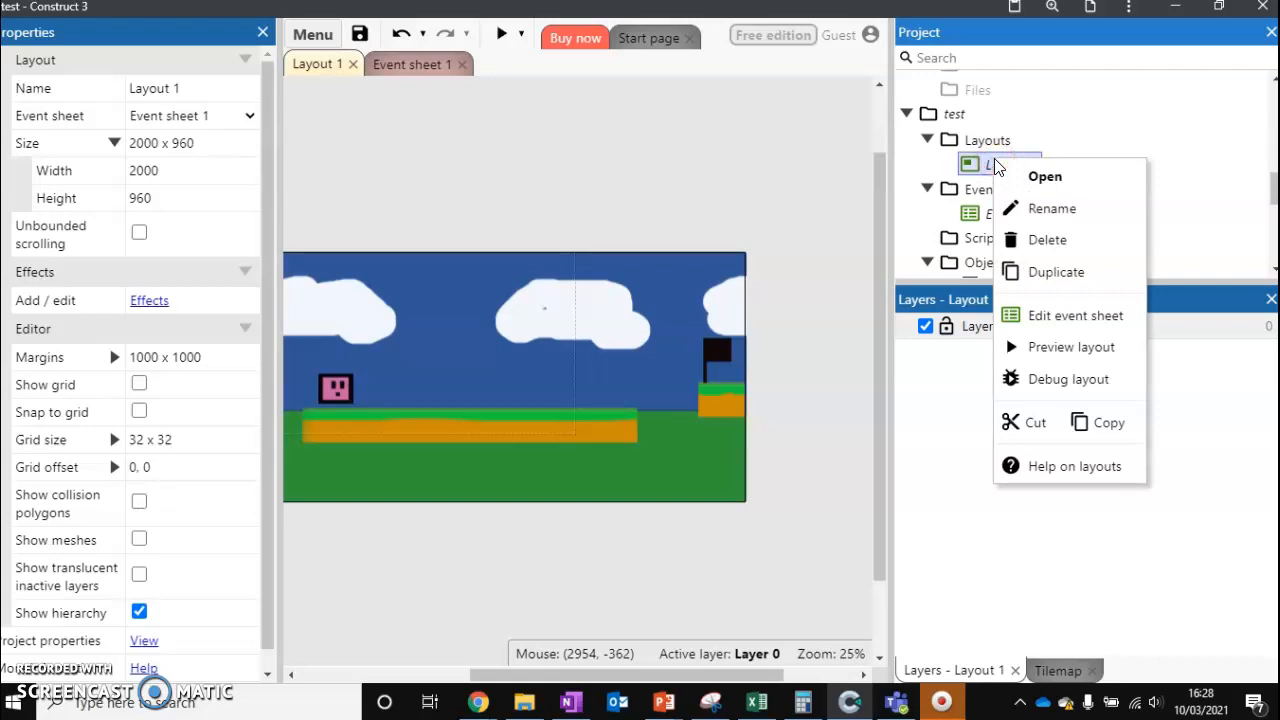
pyautogui.click(1056, 272)
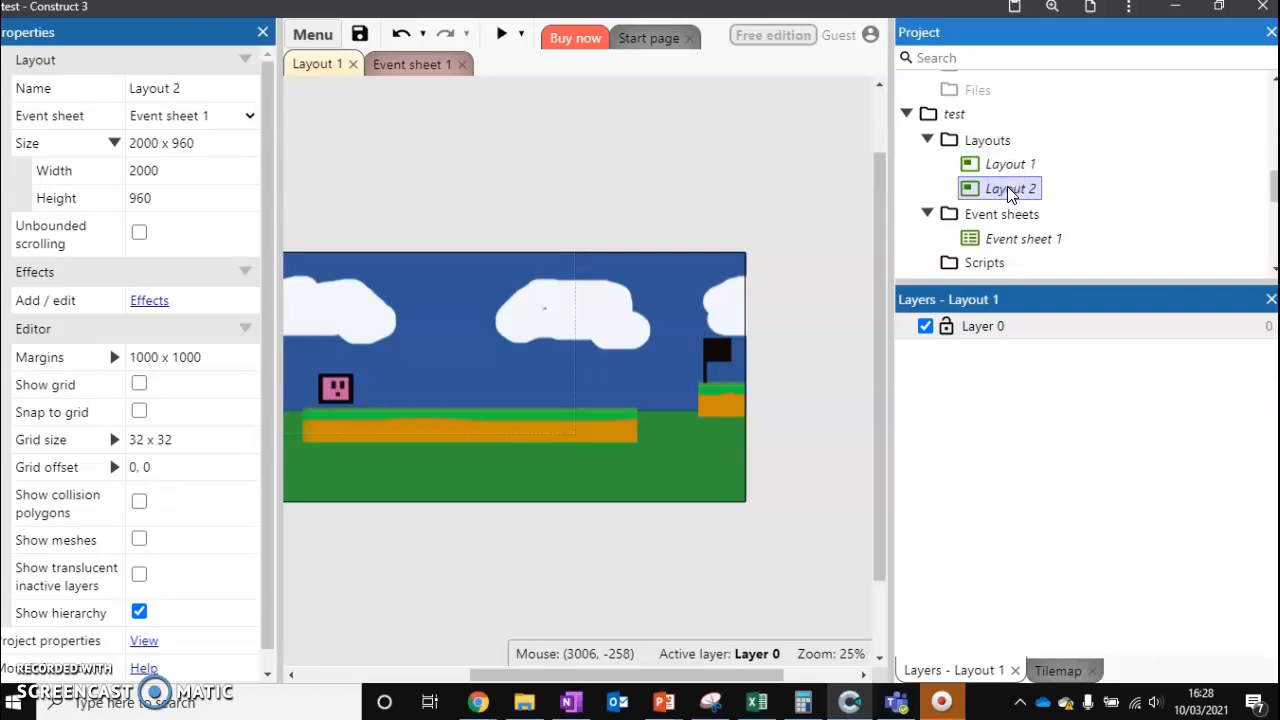
pyautogui.moveTo(740, 360)
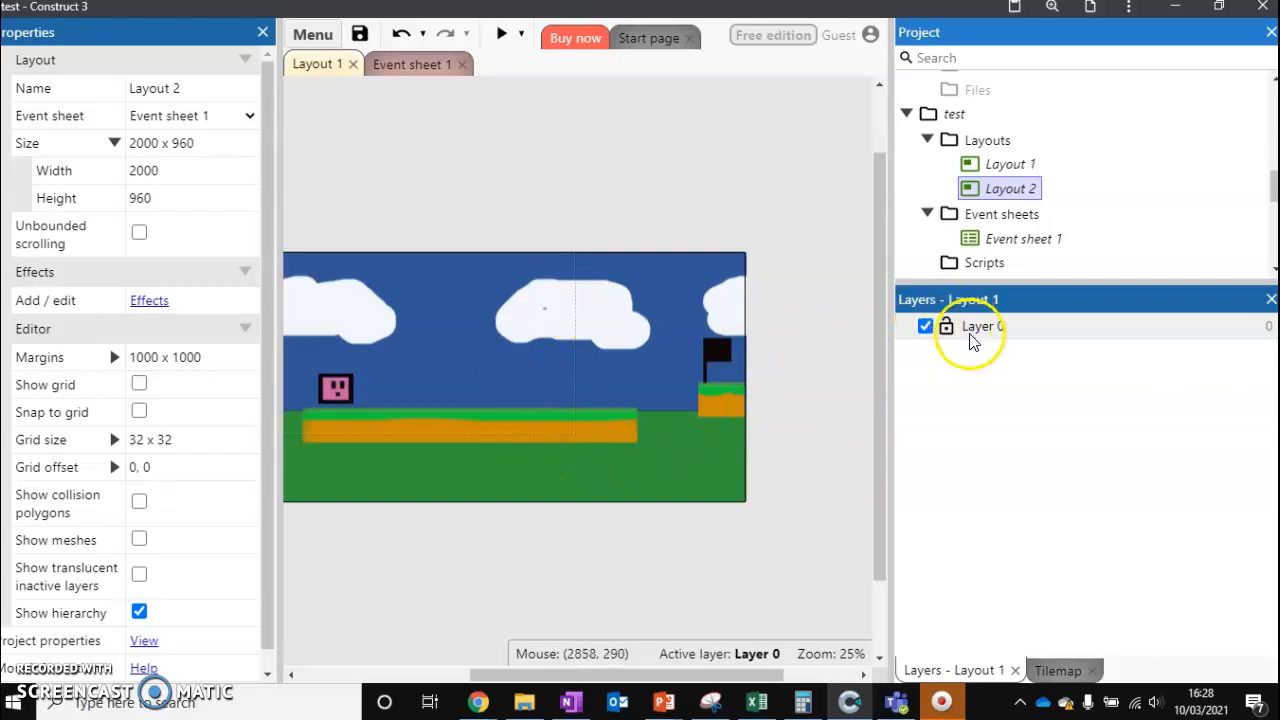
pyautogui.moveTo(1016, 336)
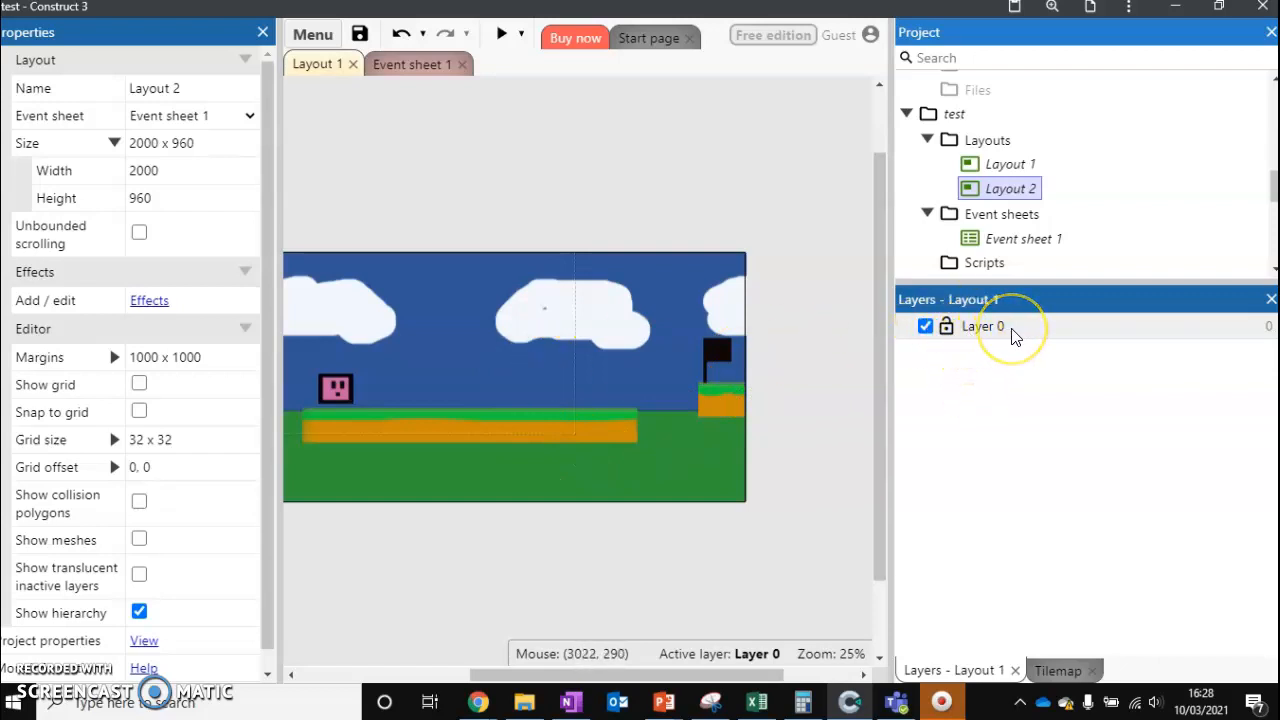
pyautogui.moveTo(540, 358)
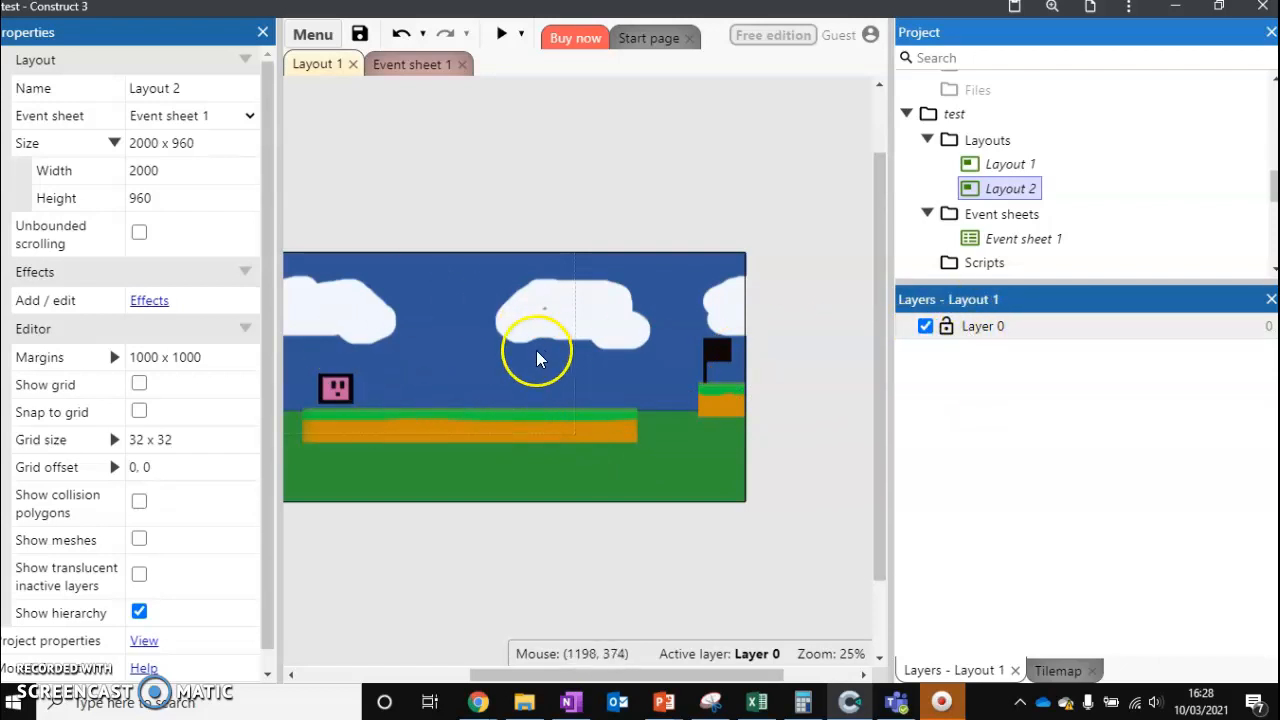
pyautogui.moveTo(556, 378)
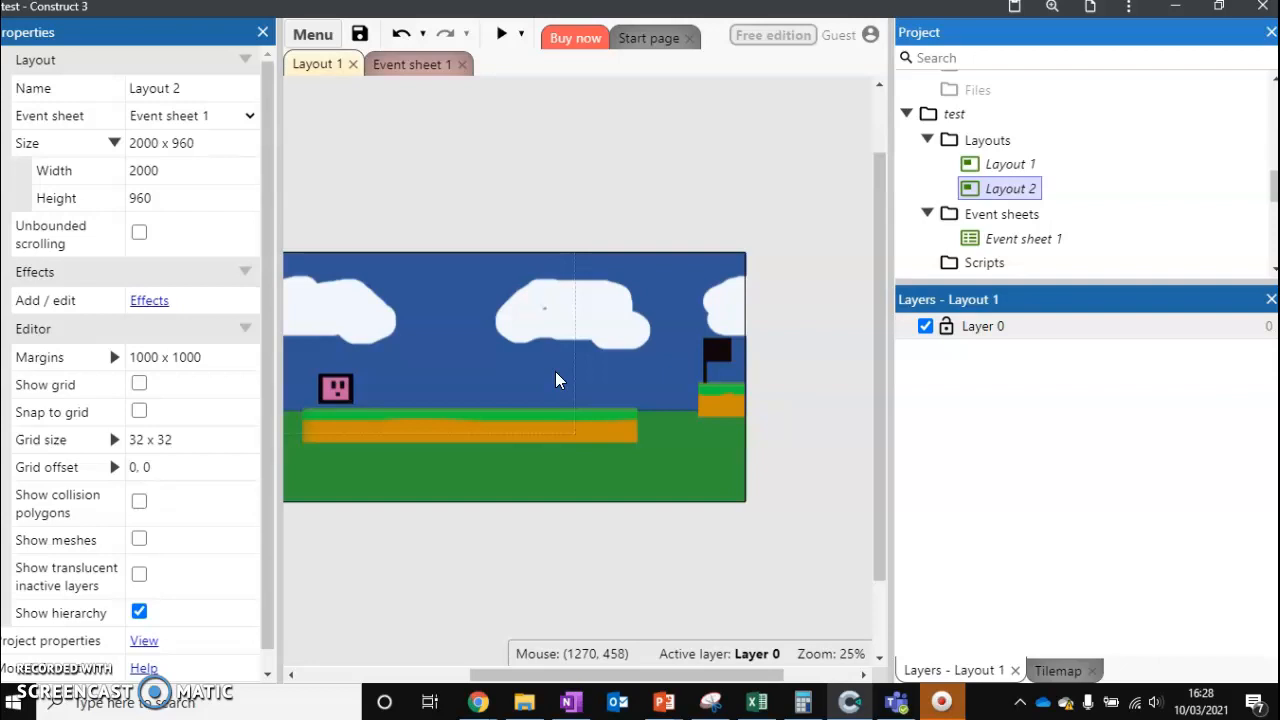
pyautogui.moveTo(644, 360)
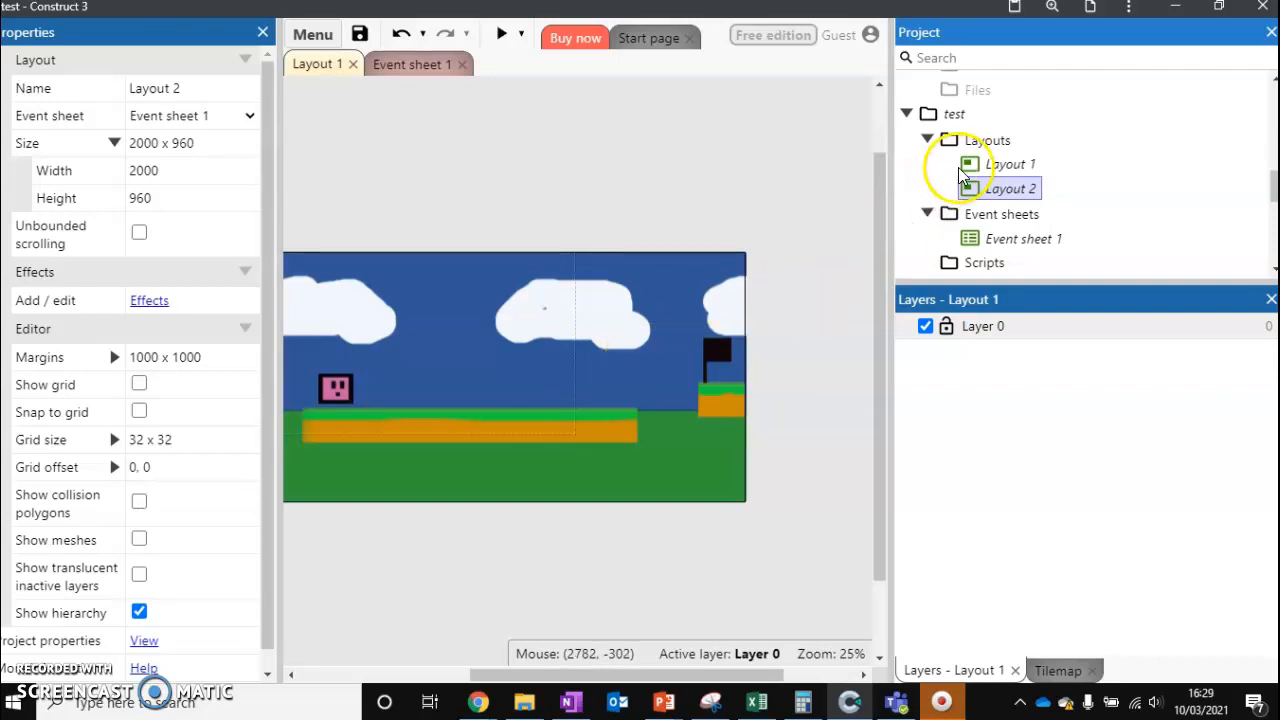
# - Add Layout 3 from the Layouts folder using 'Add layout only' (no event sheet)
pyautogui.rightClick(980, 140)
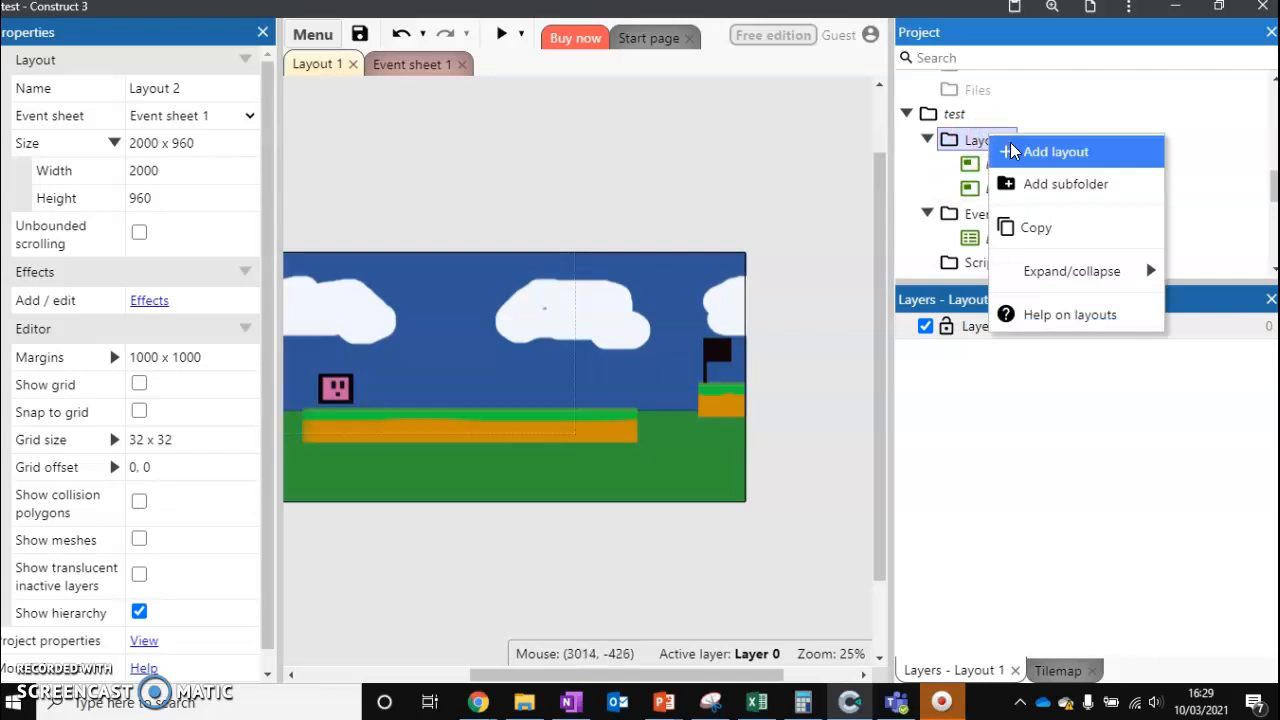
pyautogui.click(1054, 152)
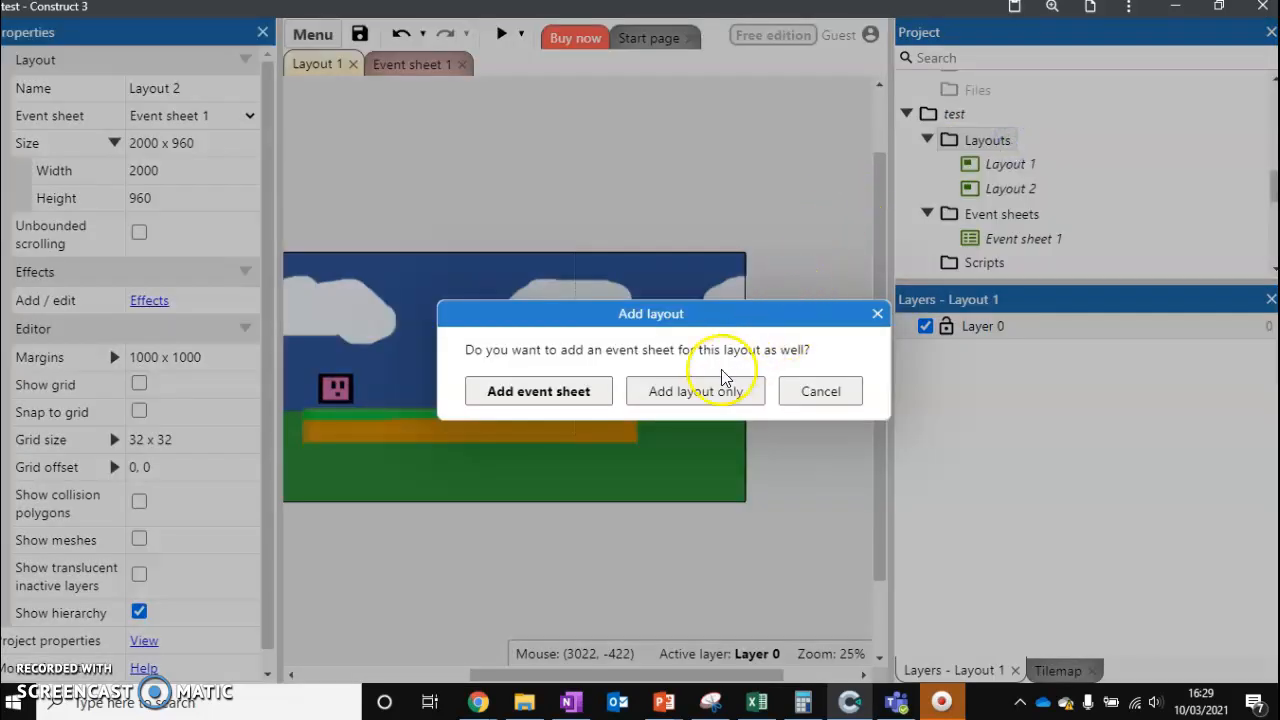
pyautogui.moveTo(672, 360)
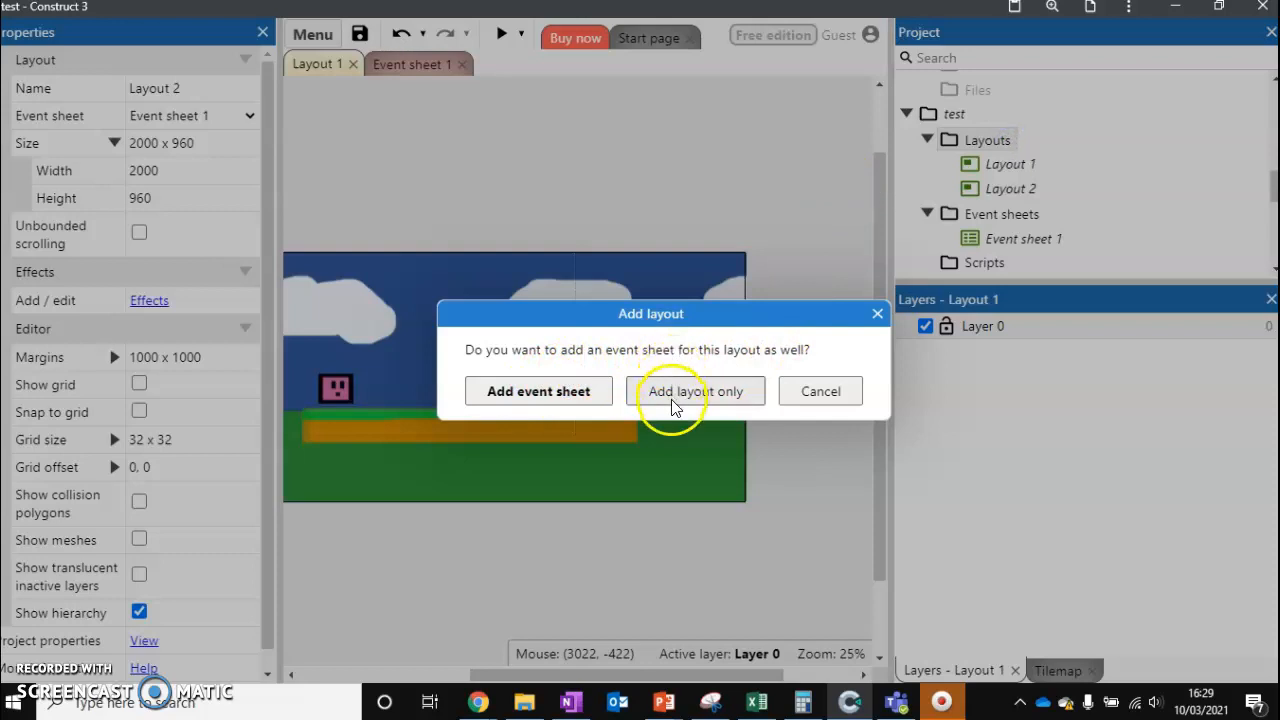
pyautogui.moveTo(676, 400)
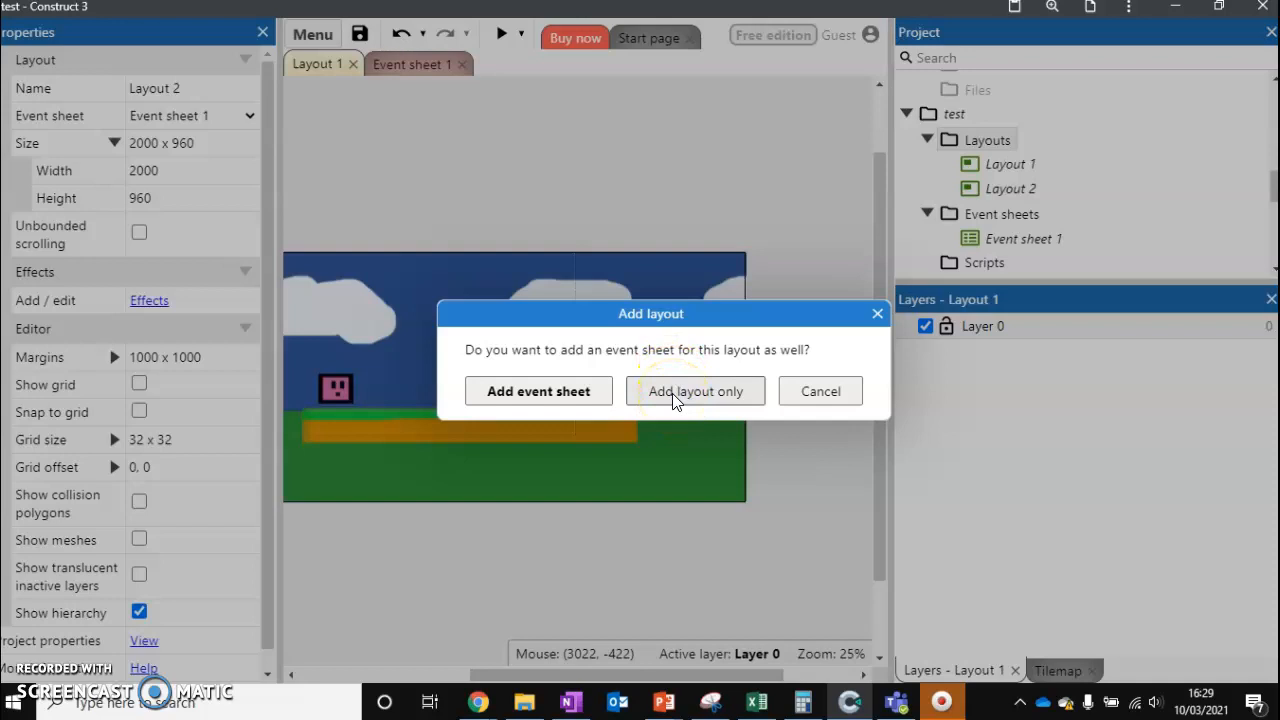
pyautogui.click(696, 390)
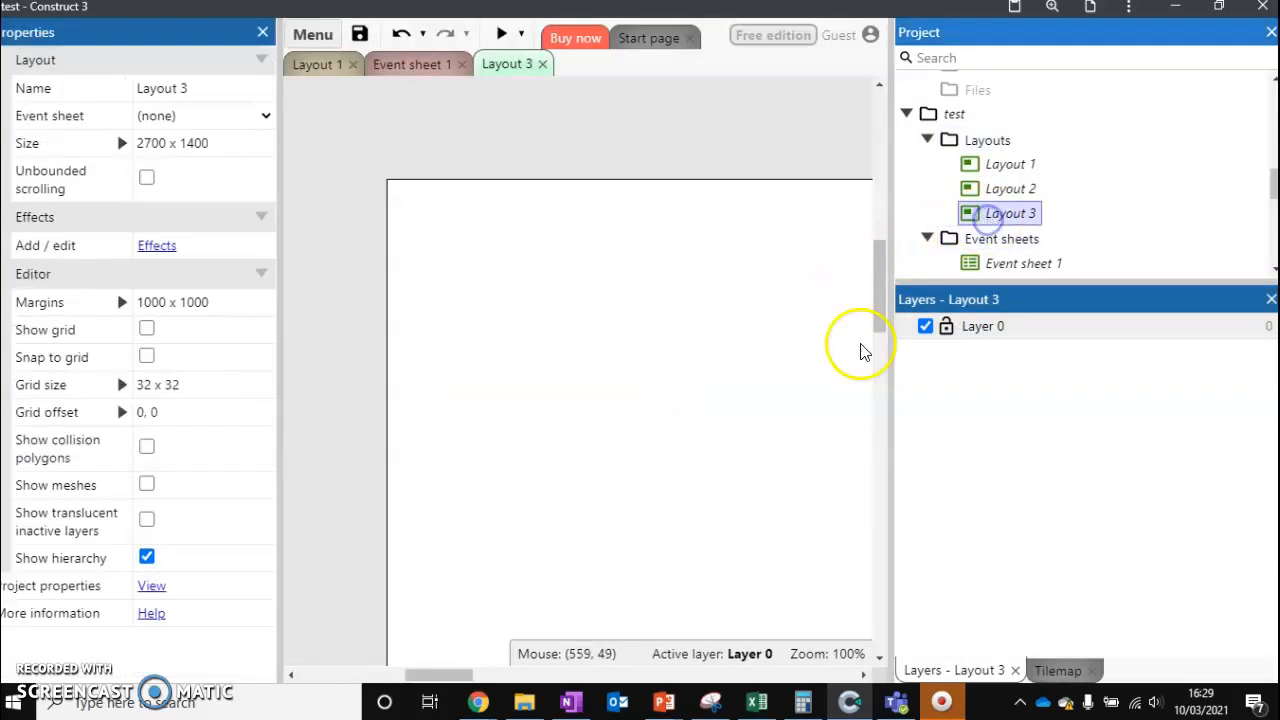
pyautogui.moveTo(770, 412)
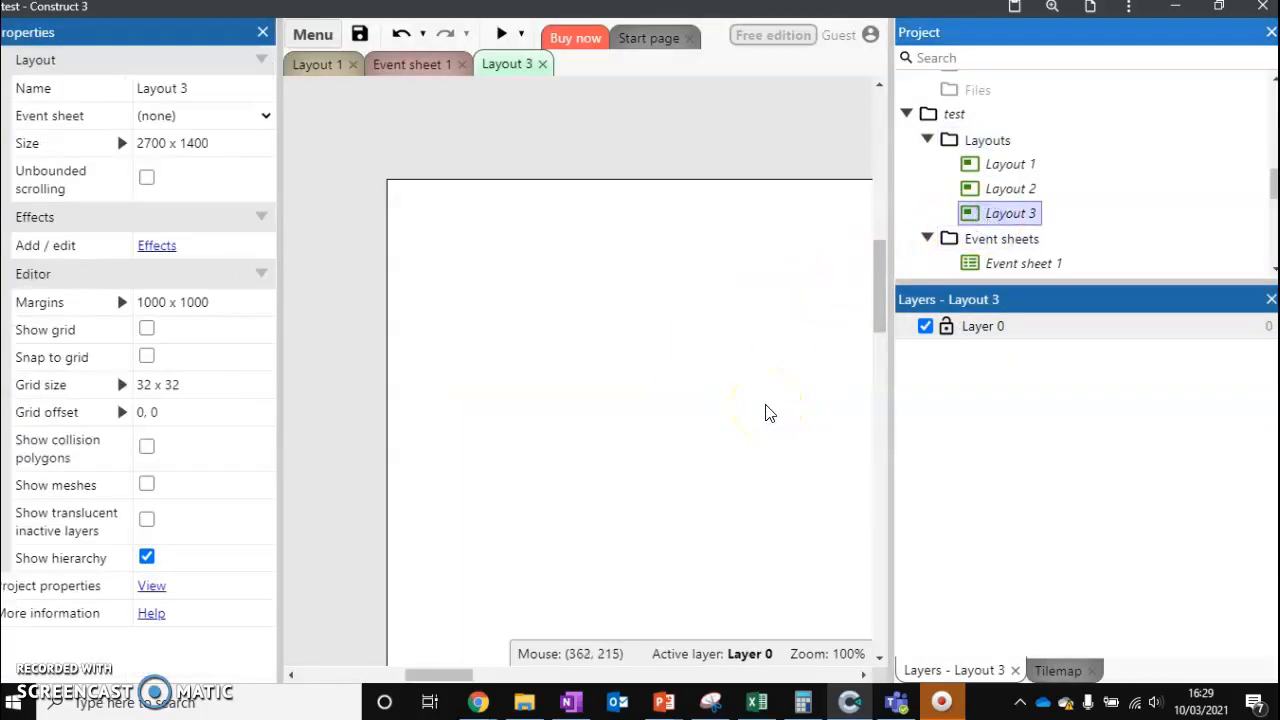
pyautogui.moveTo(844, 150)
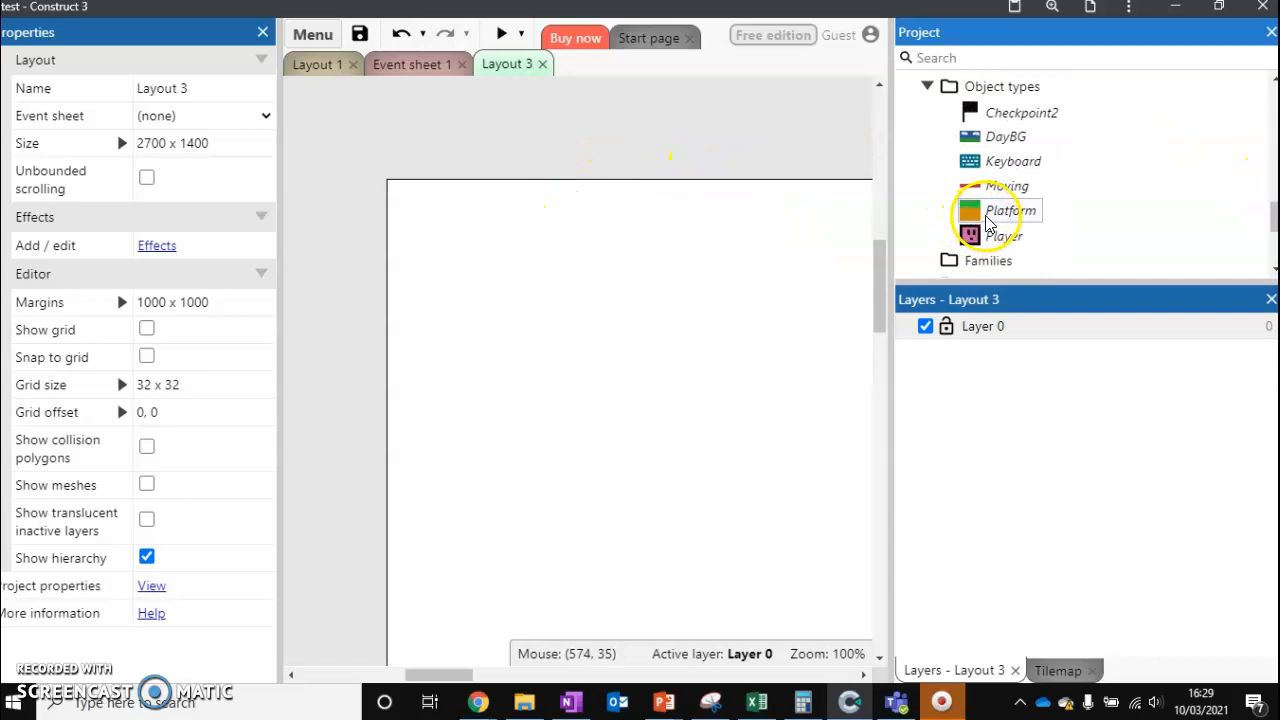
# - Place the Platform and Player into Layout 3, preview it, then close the preview
pyautogui.click(1012, 210)
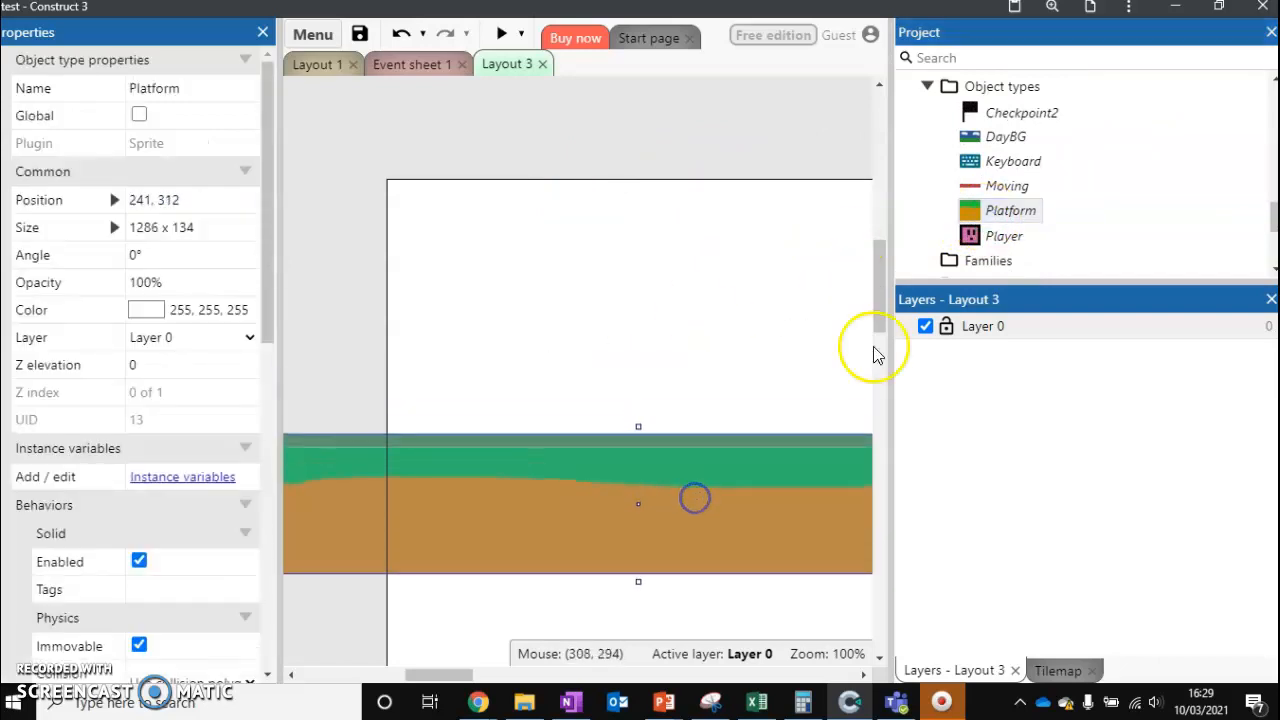
pyautogui.click(596, 318)
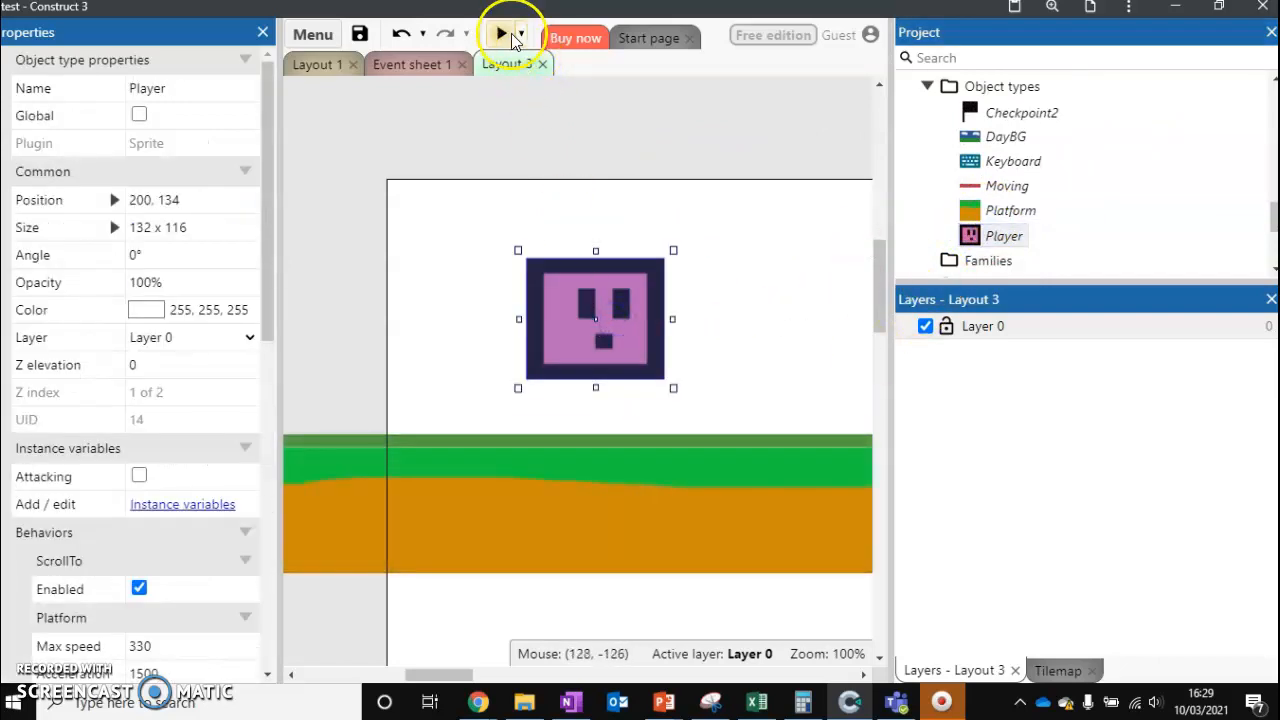
pyautogui.click(508, 32)
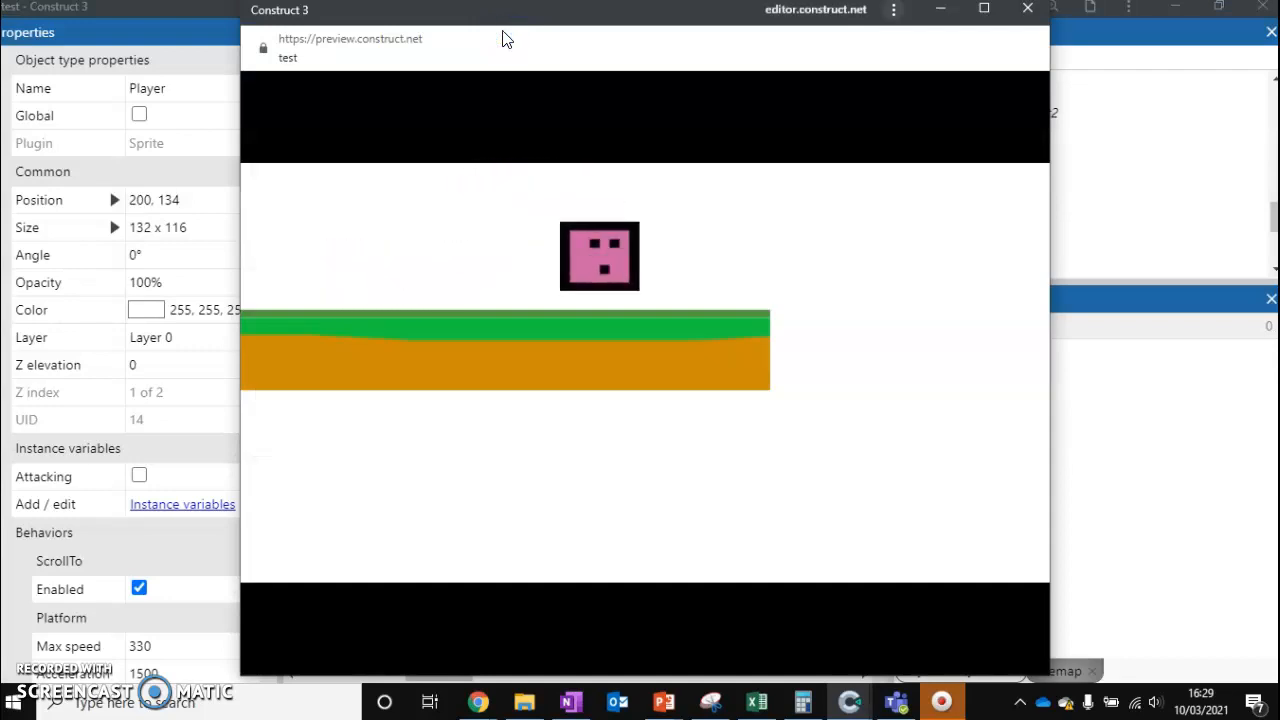
pyautogui.moveTo(1016, 16)
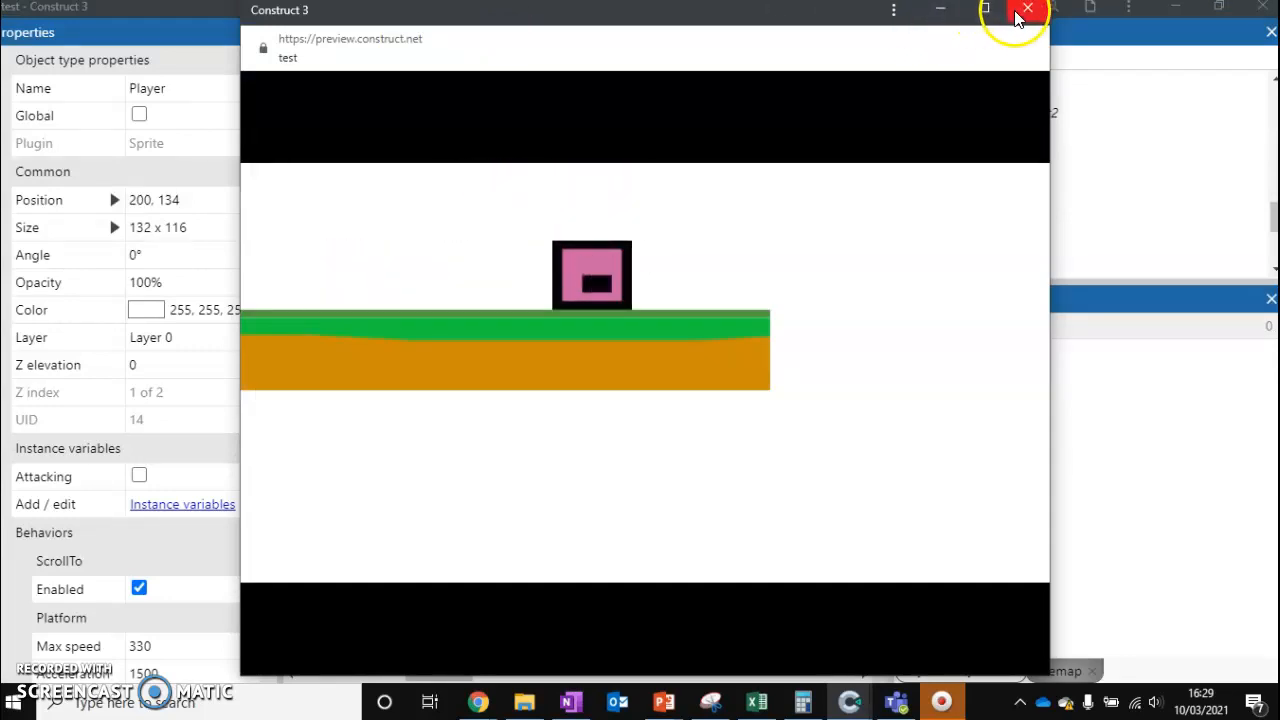
pyautogui.click(1028, 10)
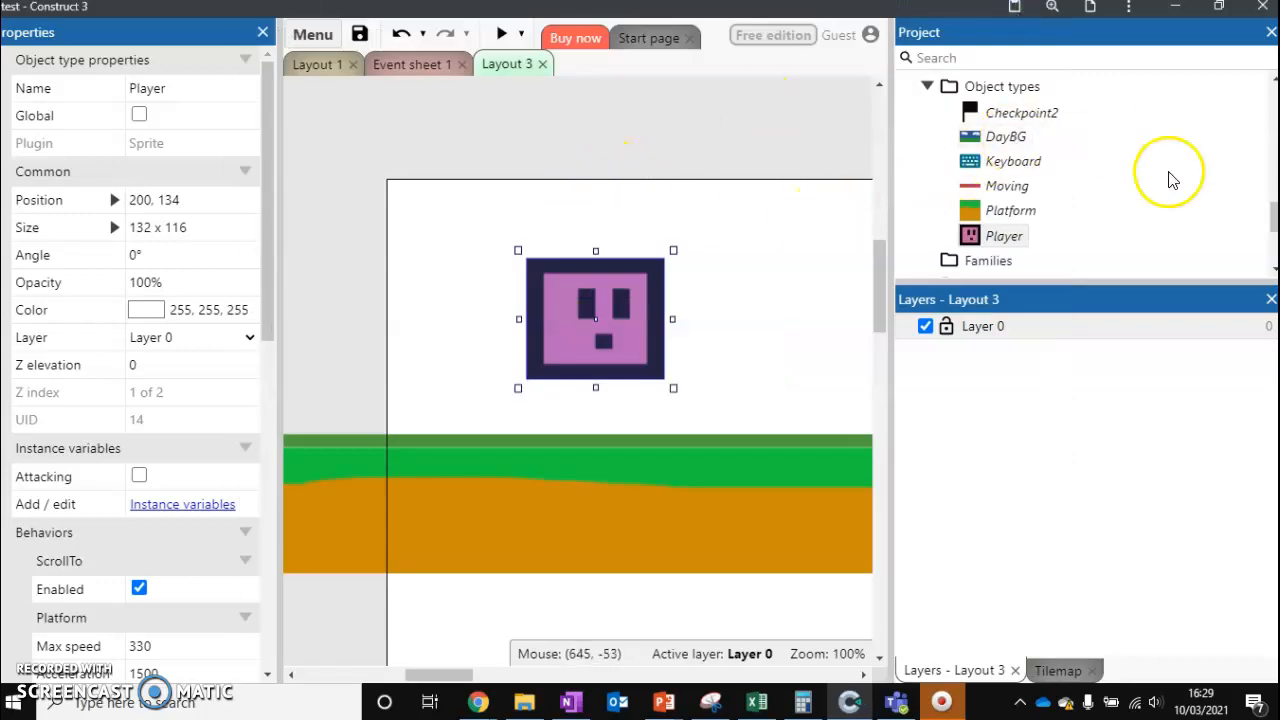
pyautogui.moveTo(506, 64)
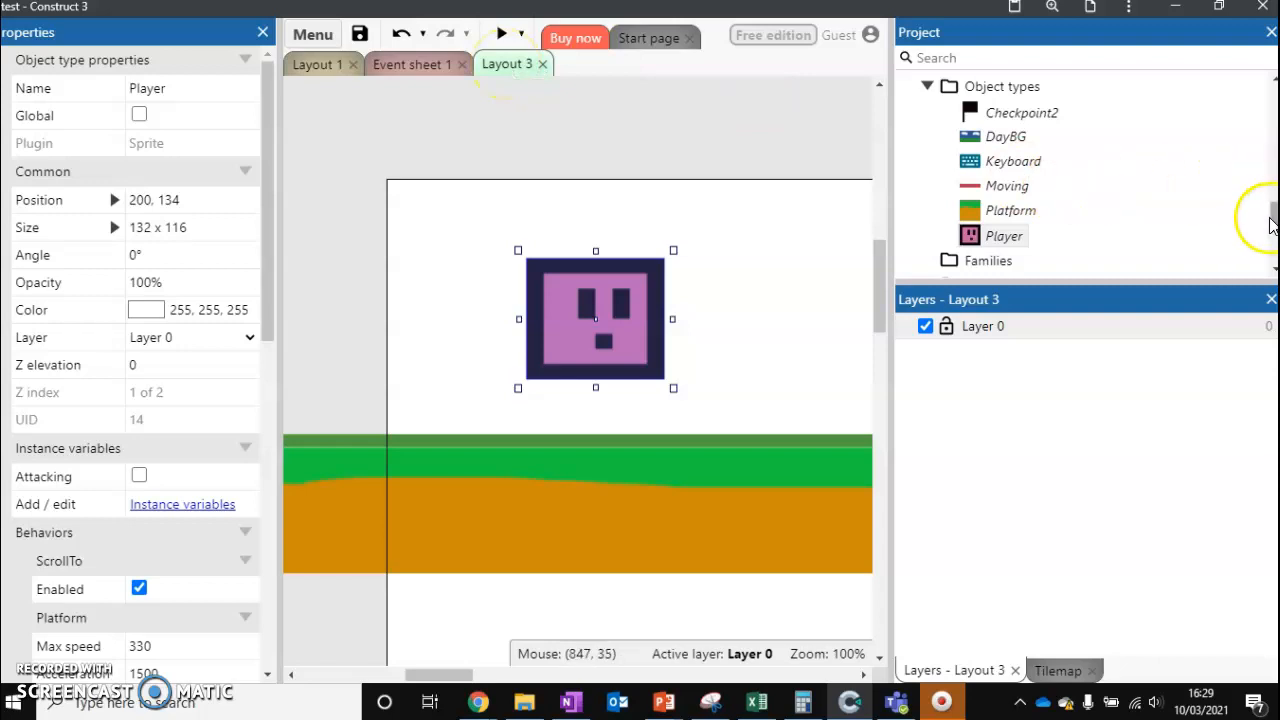
# - Select Layout 1 then Layout 3 in the Project Bar to view their event sheet property
pyautogui.scroll(3)
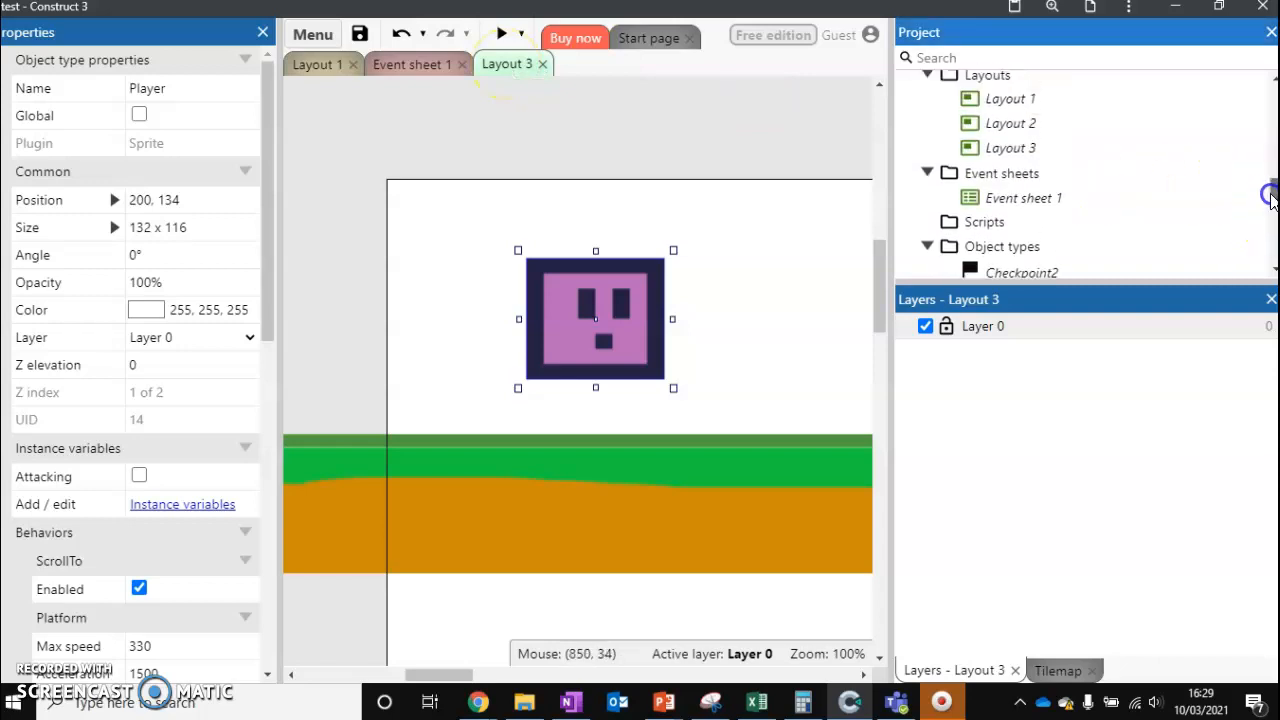
pyautogui.scroll(3)
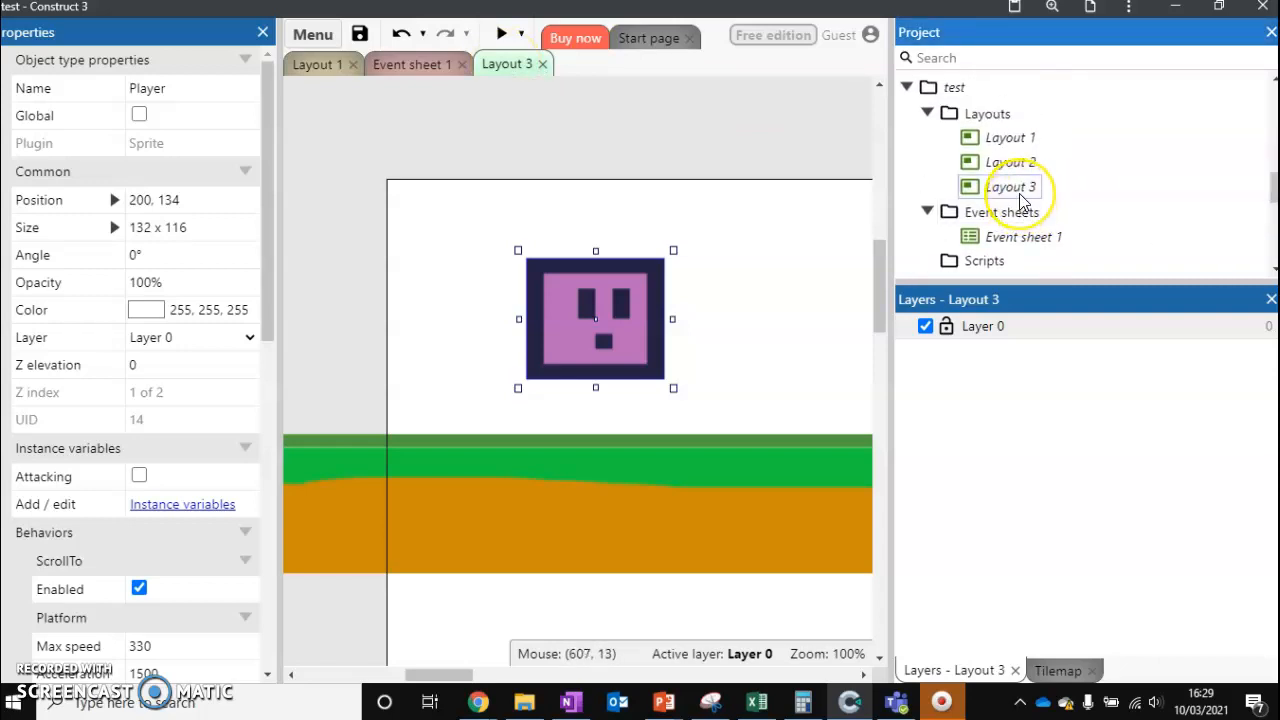
pyautogui.click(1012, 136)
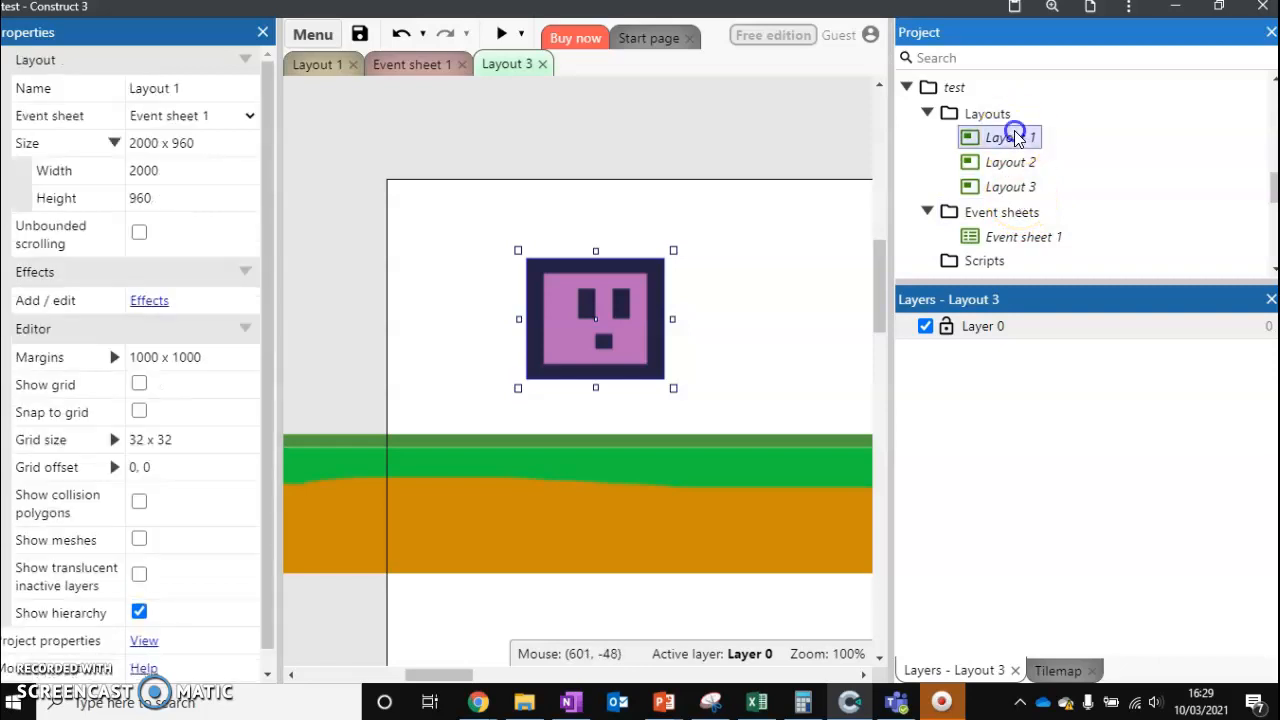
pyautogui.click(1012, 188)
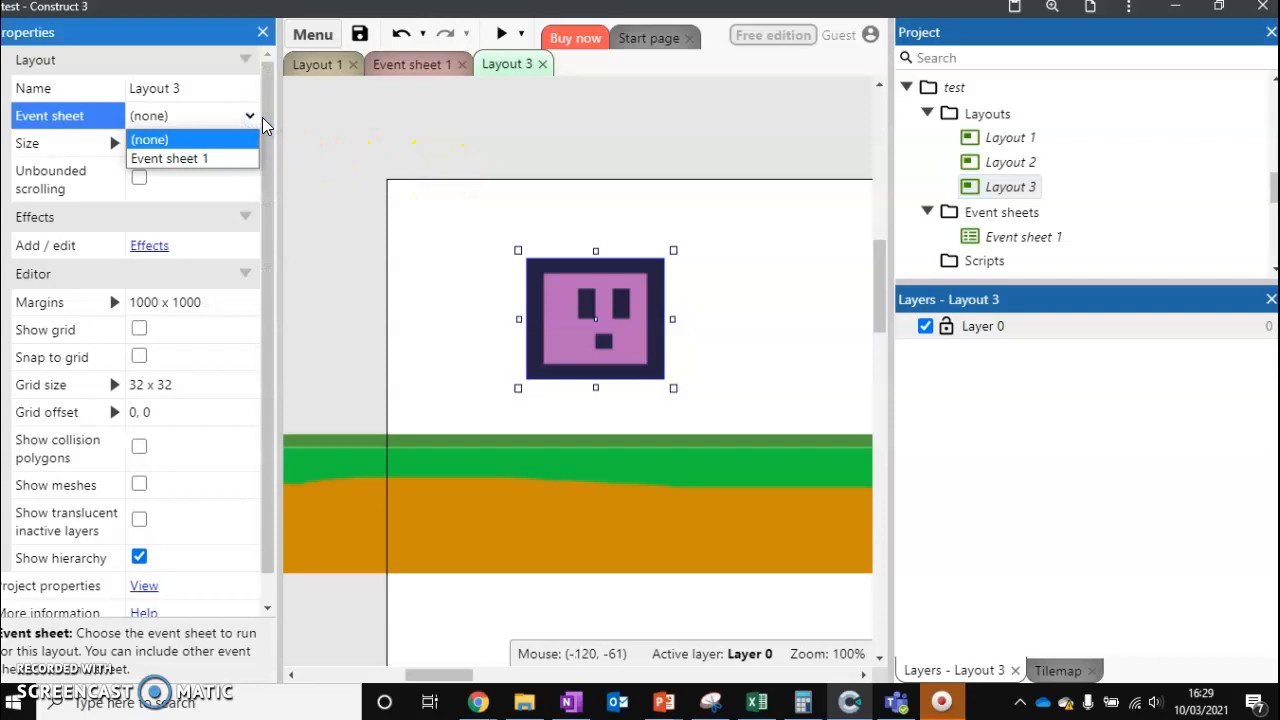
pyautogui.moveTo(168, 158)
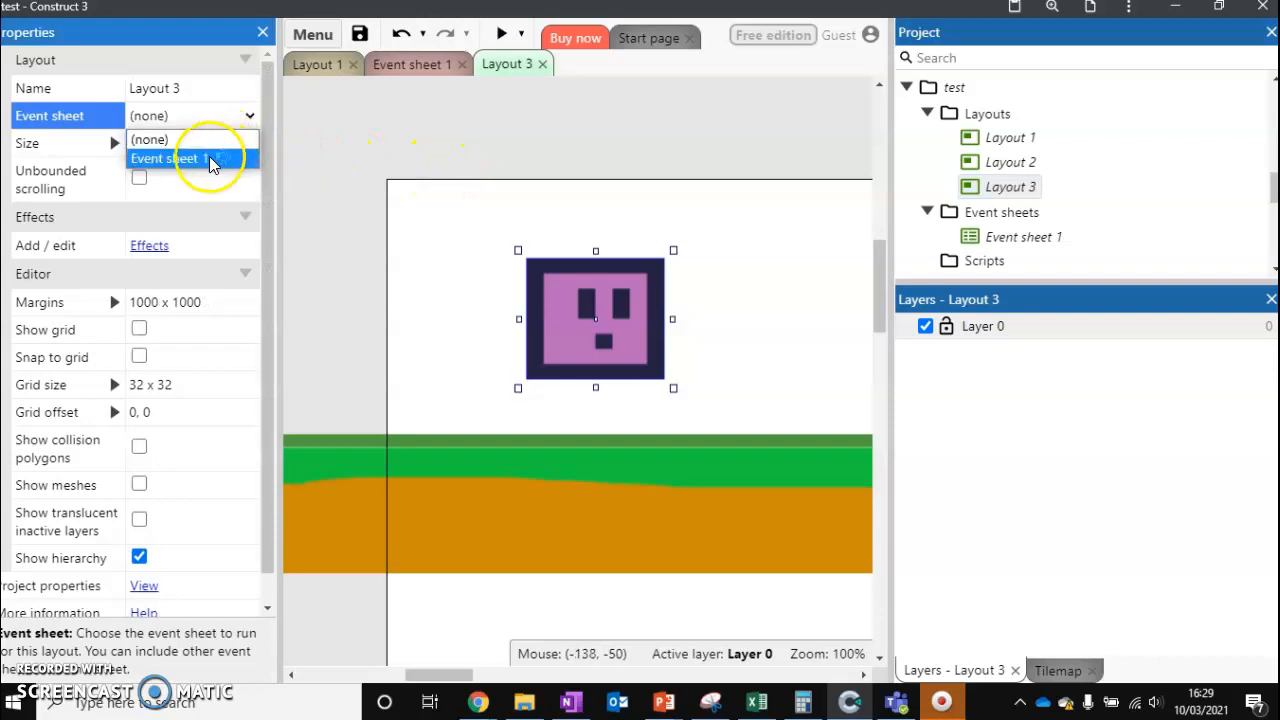
# - Set Layout 3's Event sheet to Event sheet 1 and switch to Event sheet 1
pyautogui.click(170, 158)
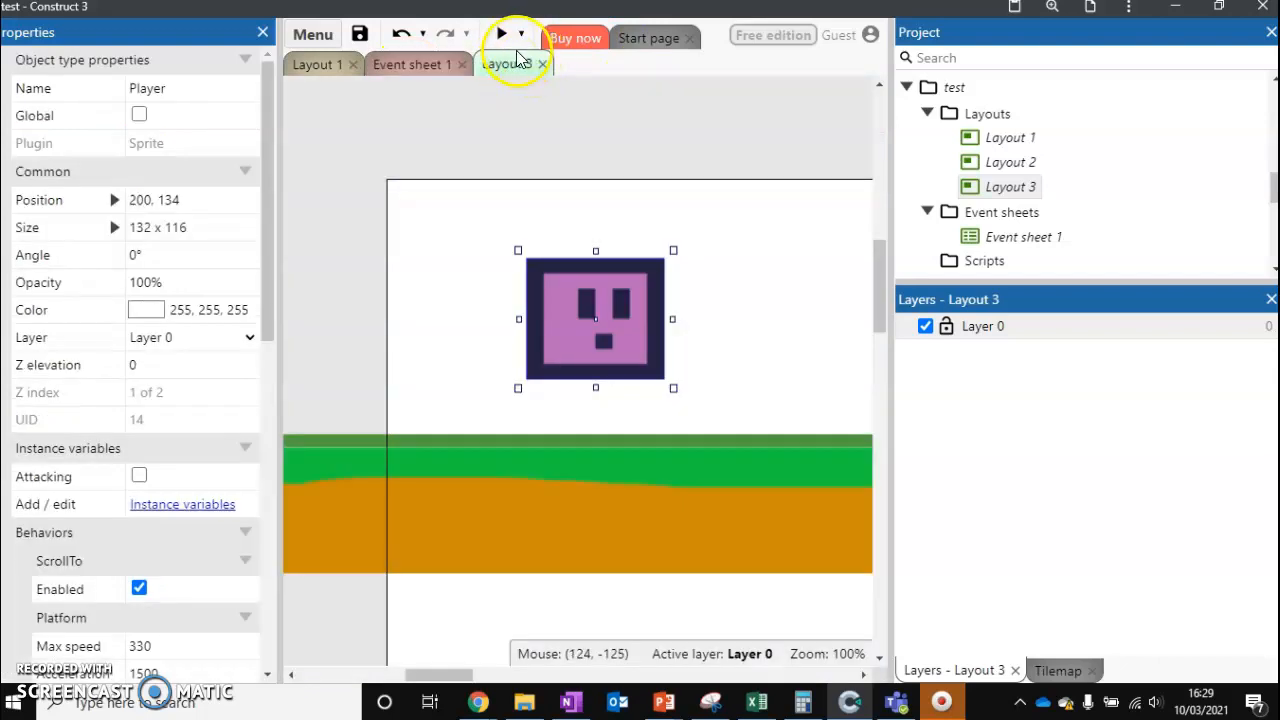
pyautogui.moveTo(680, 276)
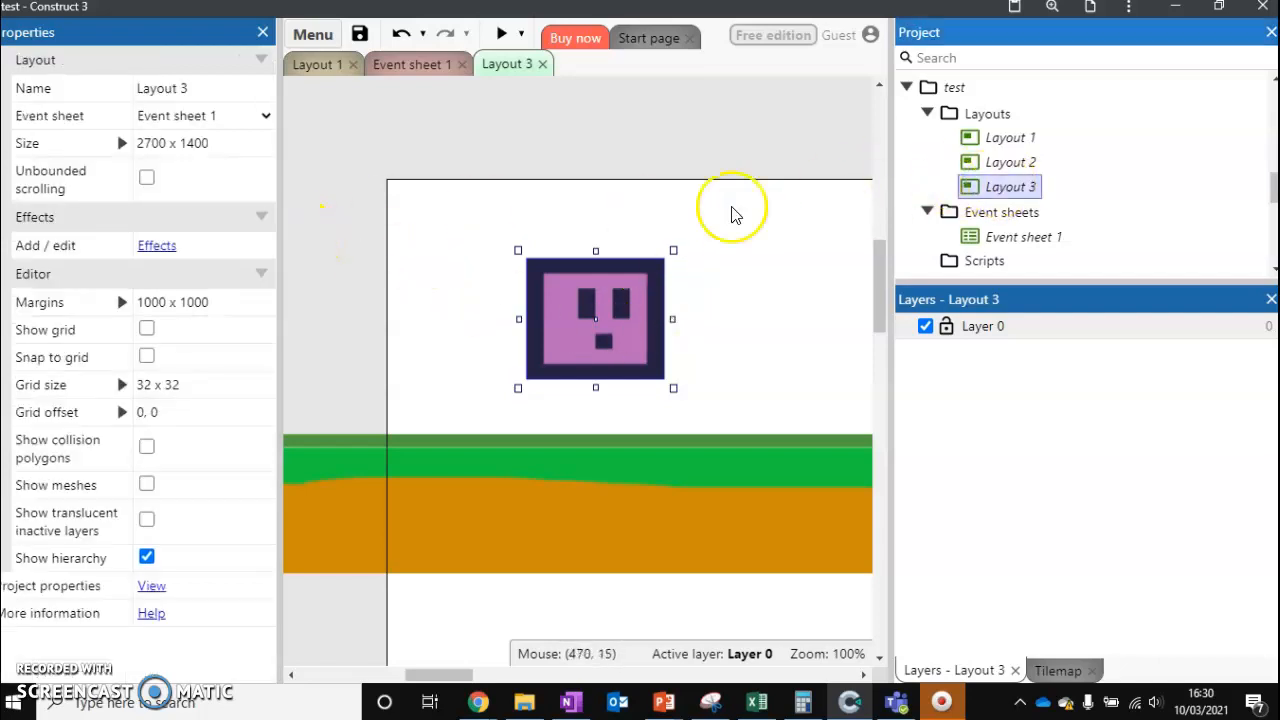
pyautogui.click(256, 114)
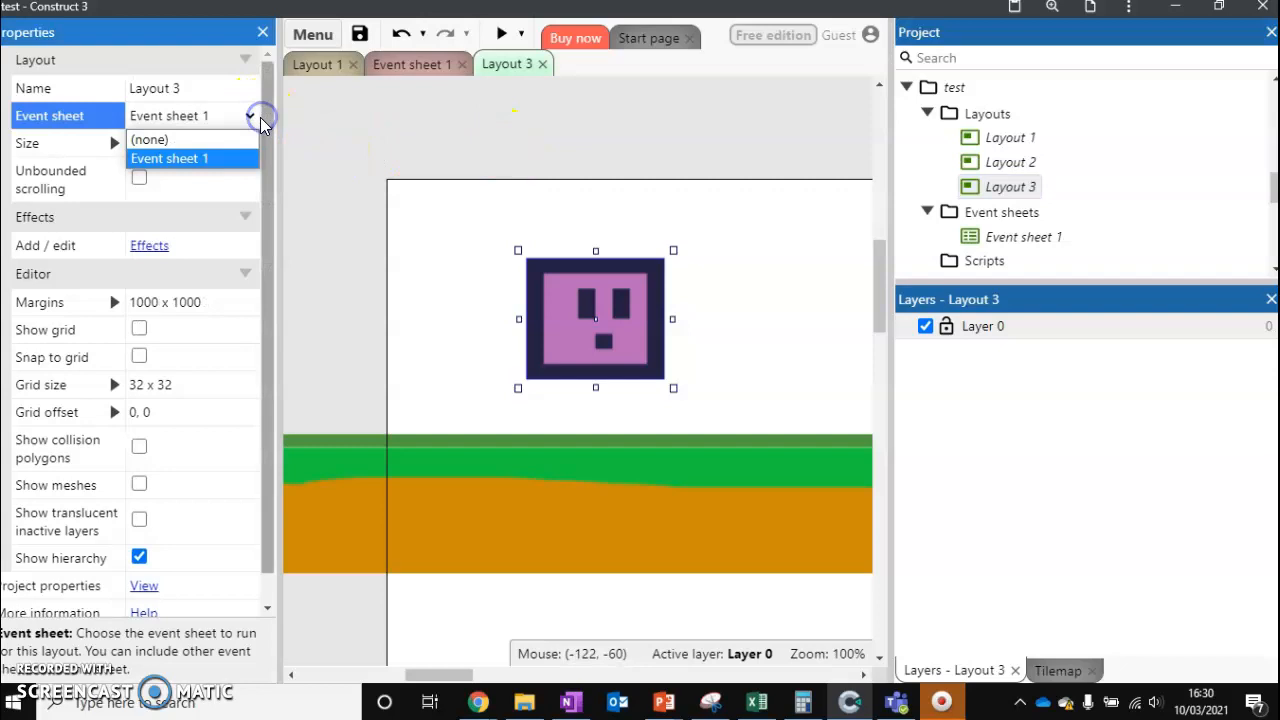
pyautogui.click(168, 158)
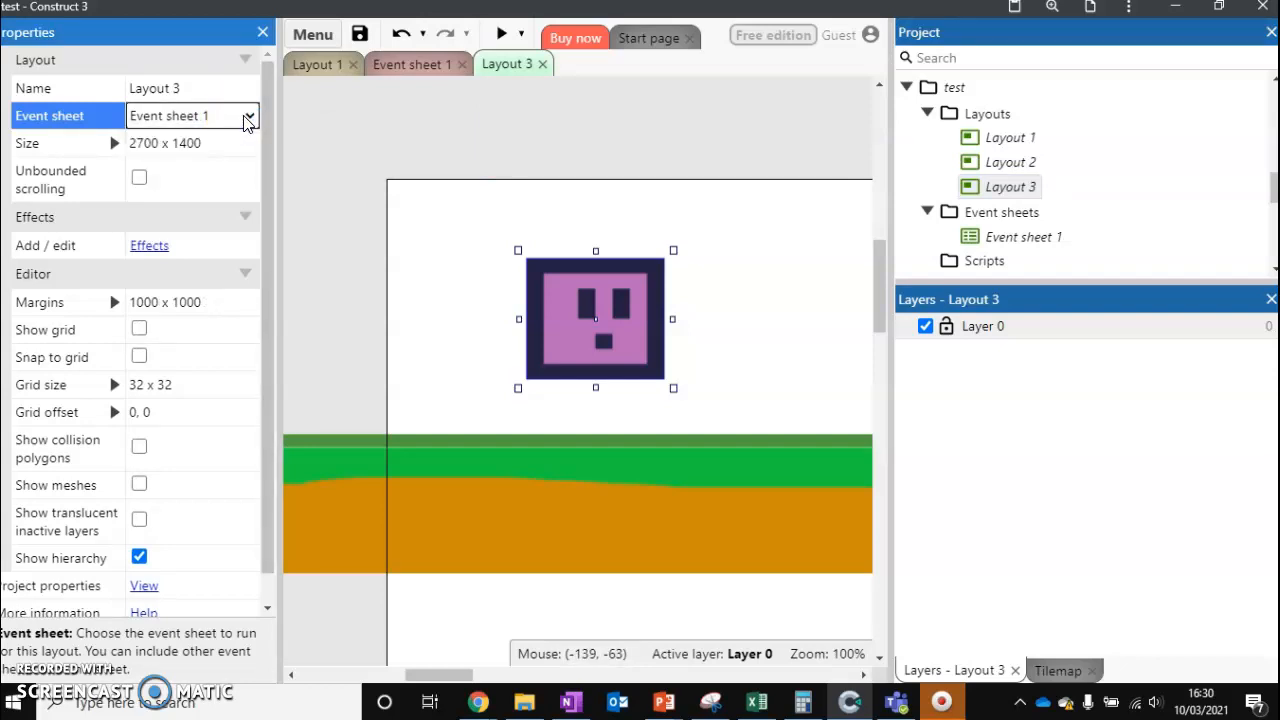
pyautogui.click(410, 64)
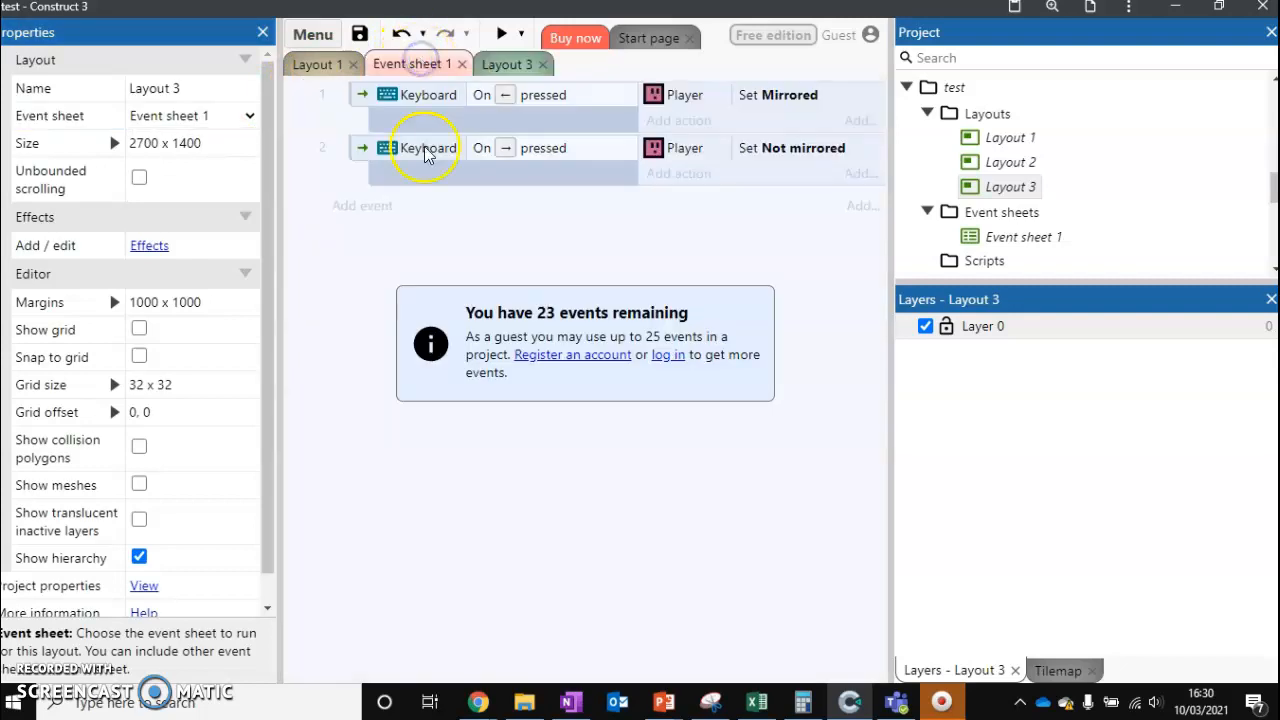
pyautogui.moveTo(550, 240)
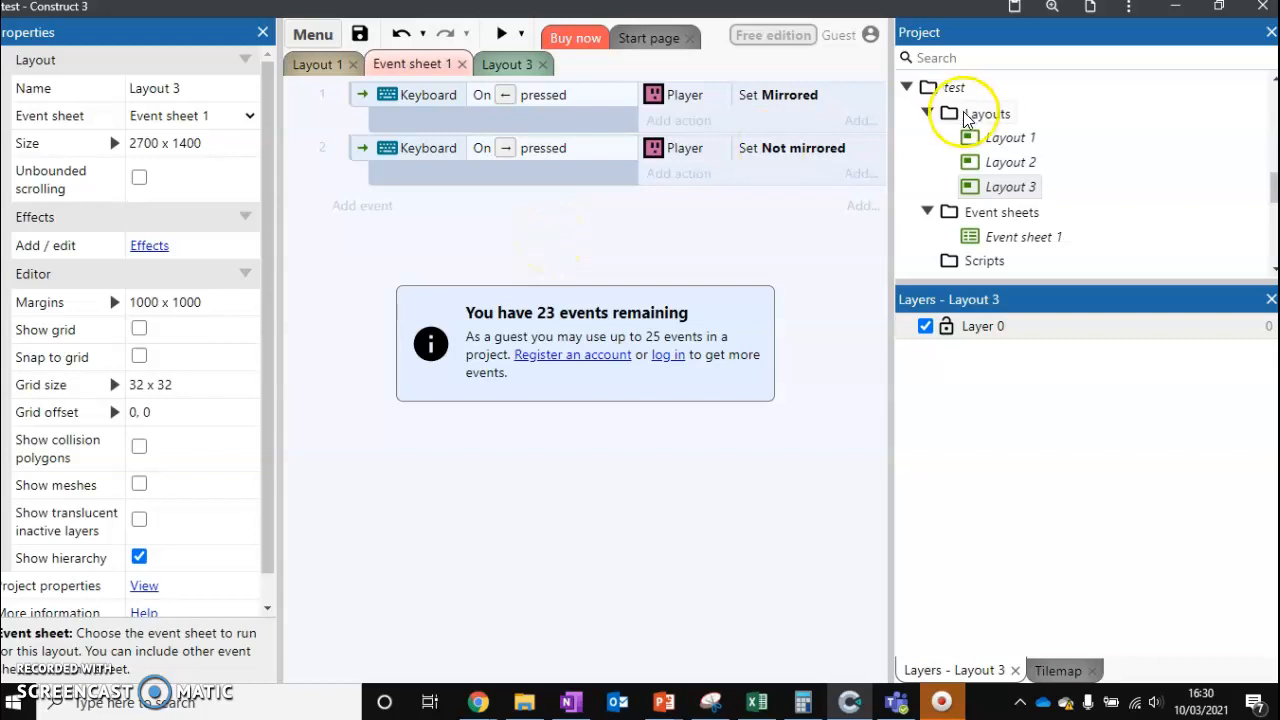
# - Show Layout 1 in the editor and select the checkpoint flag near its right end
pyautogui.click(1012, 136)
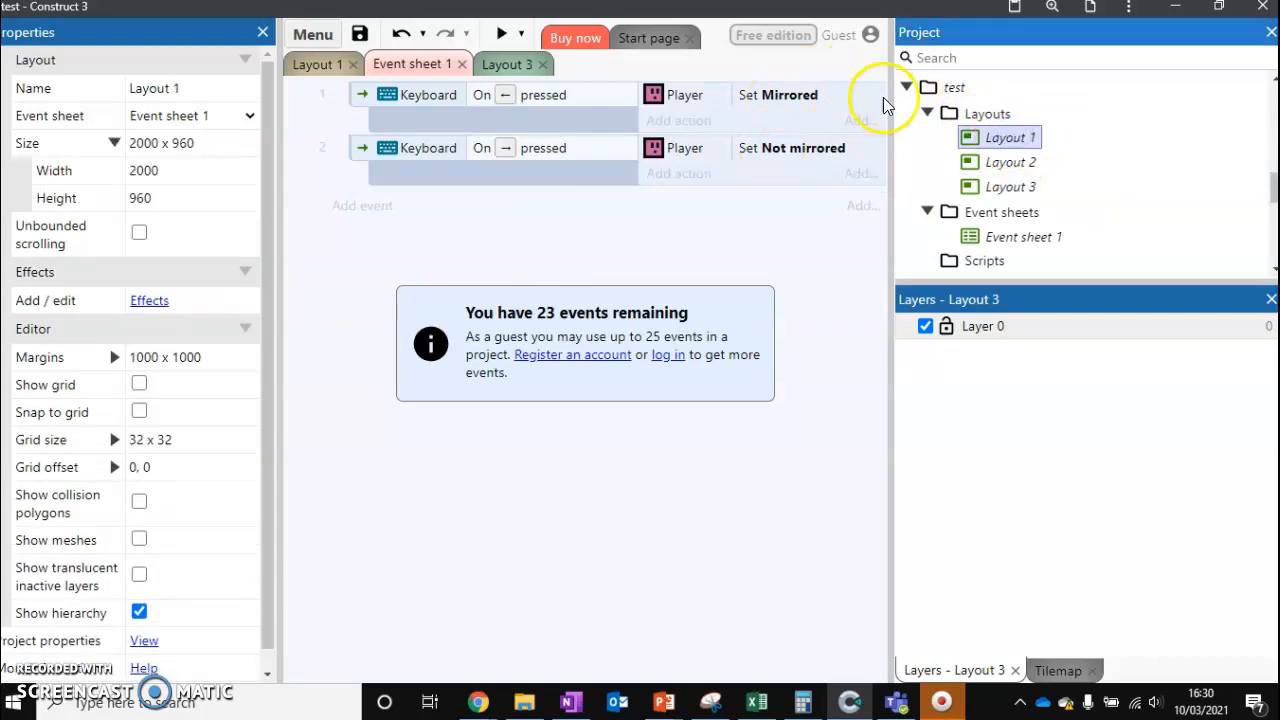
pyautogui.click(316, 64)
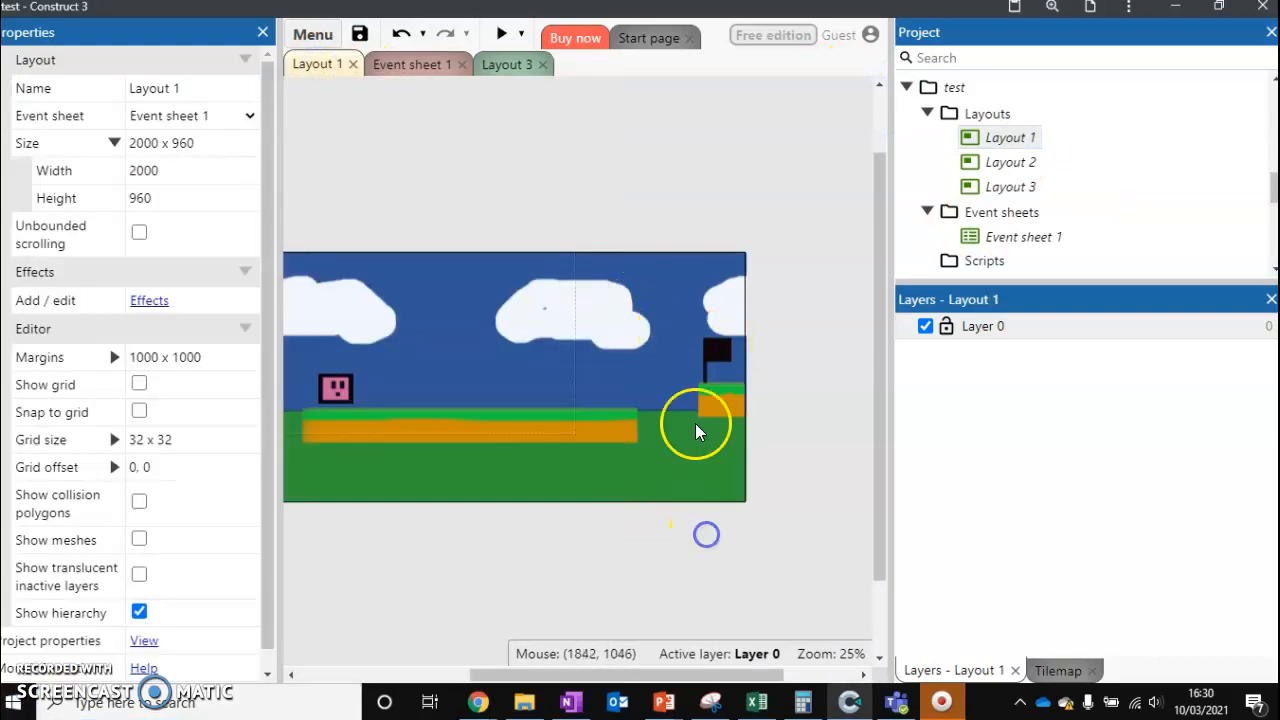
pyautogui.click(716, 362)
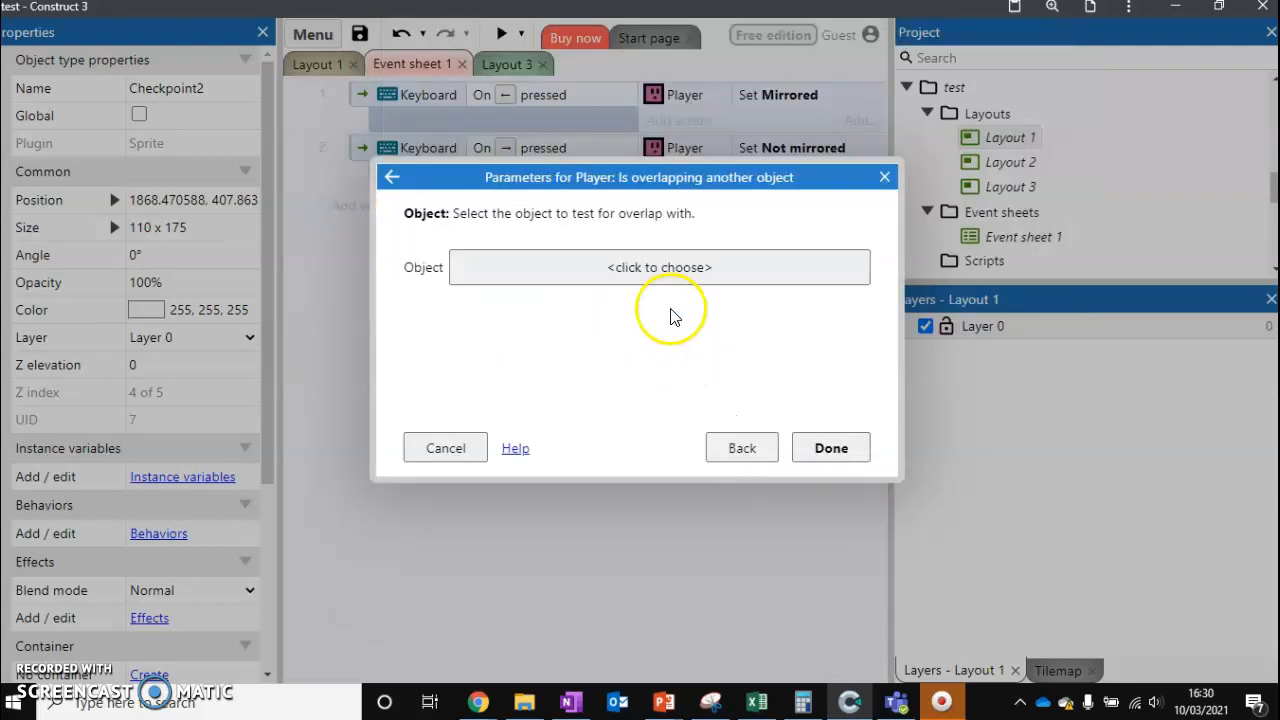
# - Set the Player overlap condition's object to Checkpoint2 and begin adding its action
pyautogui.click(658, 268)
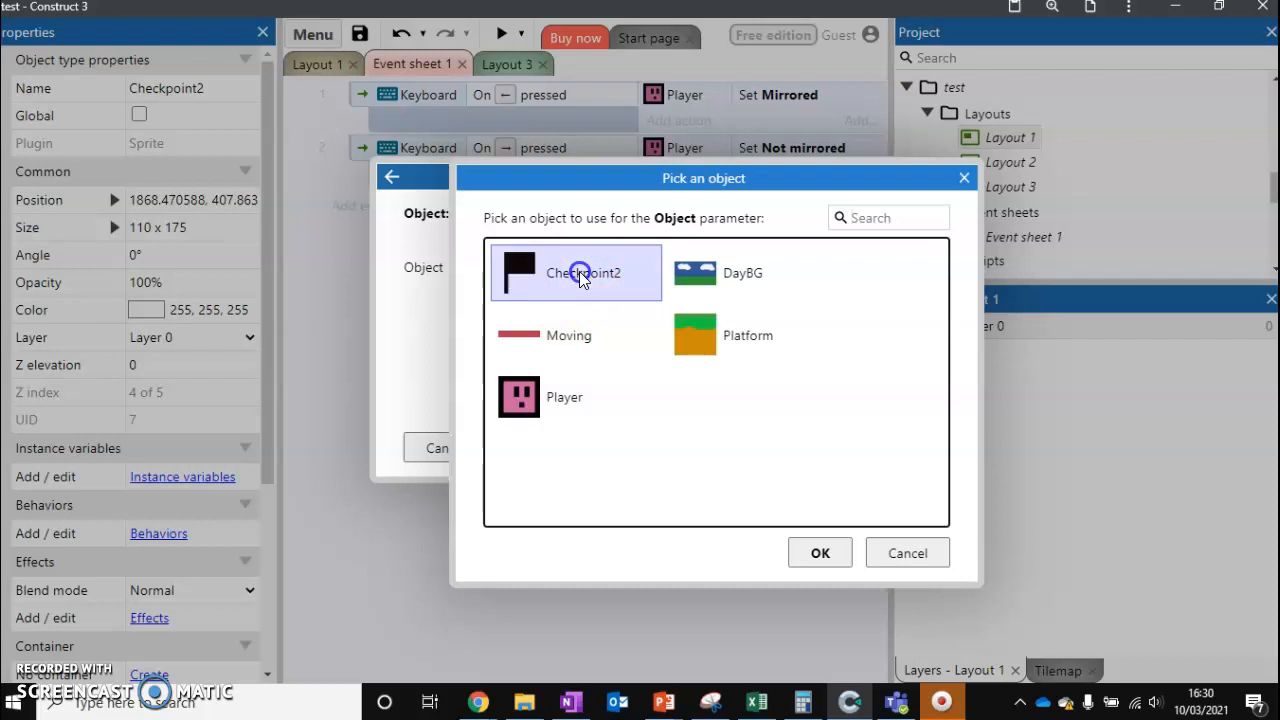
pyautogui.click(820, 552)
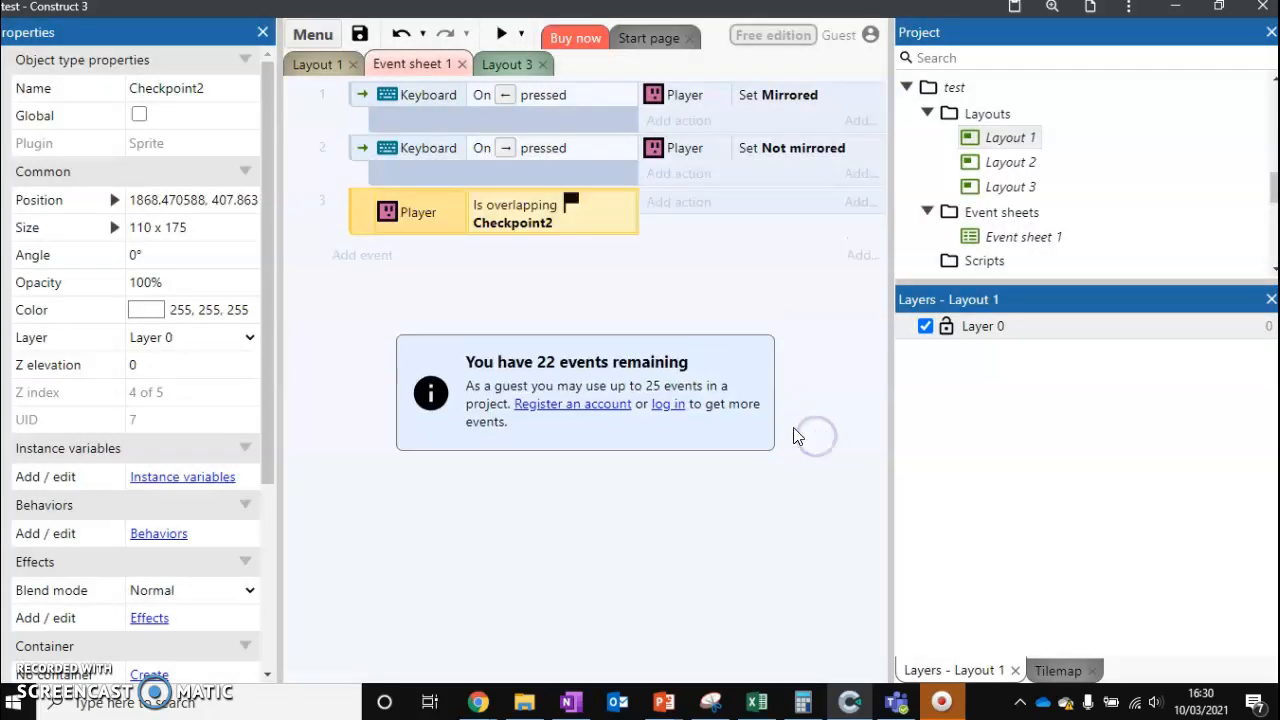
pyautogui.click(678, 202)
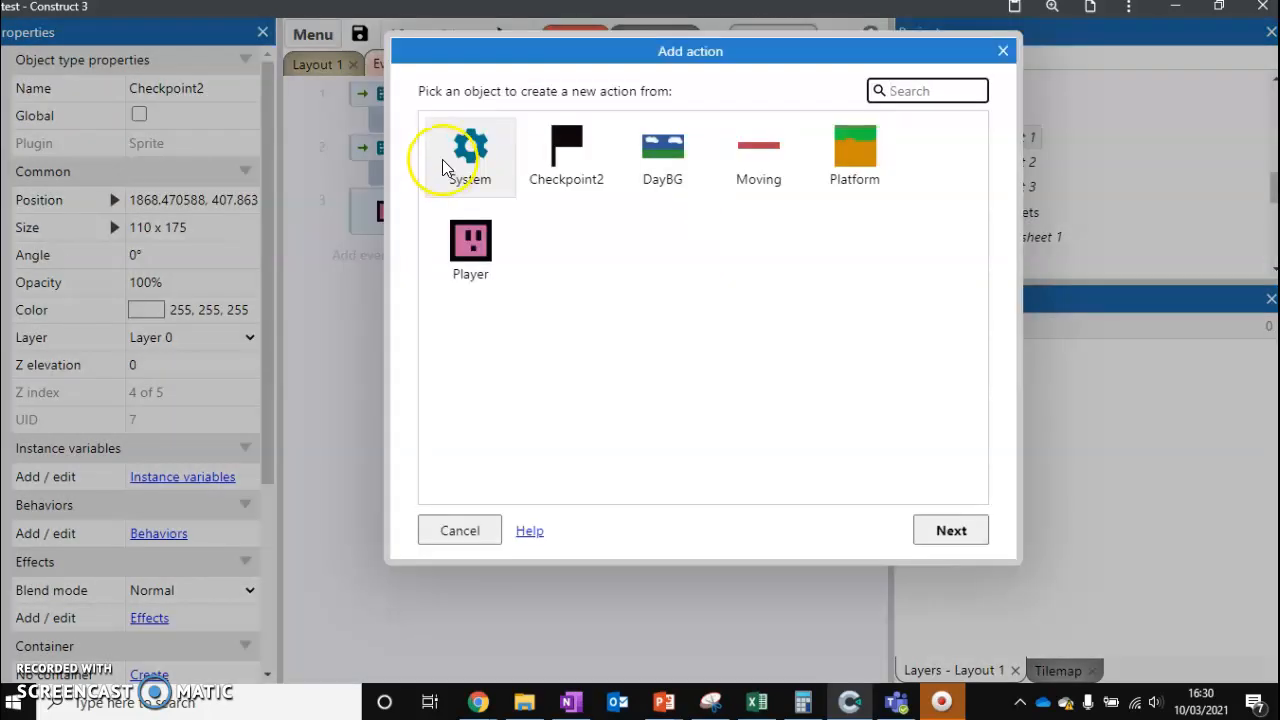
# - Add System 'Go to next/previous layout' with Which = next as the event's action
pyautogui.click(470, 150)
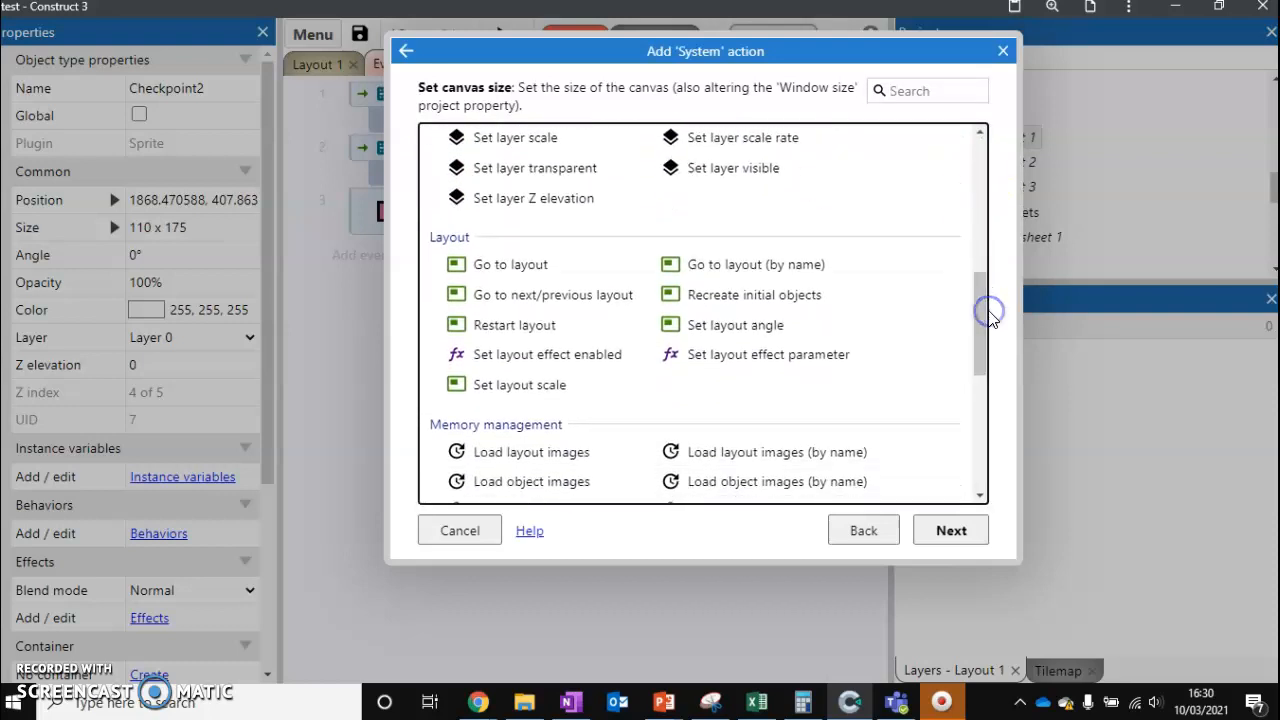
pyautogui.click(510, 264)
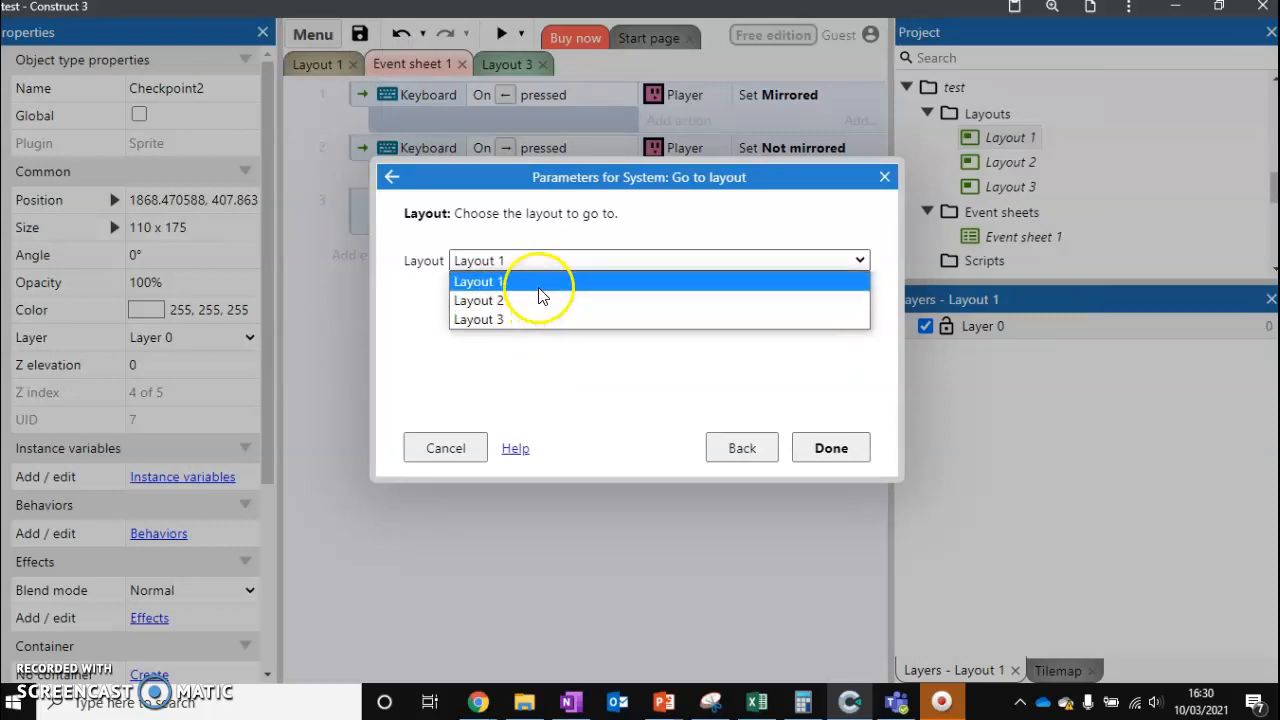
pyautogui.moveTo(540, 320)
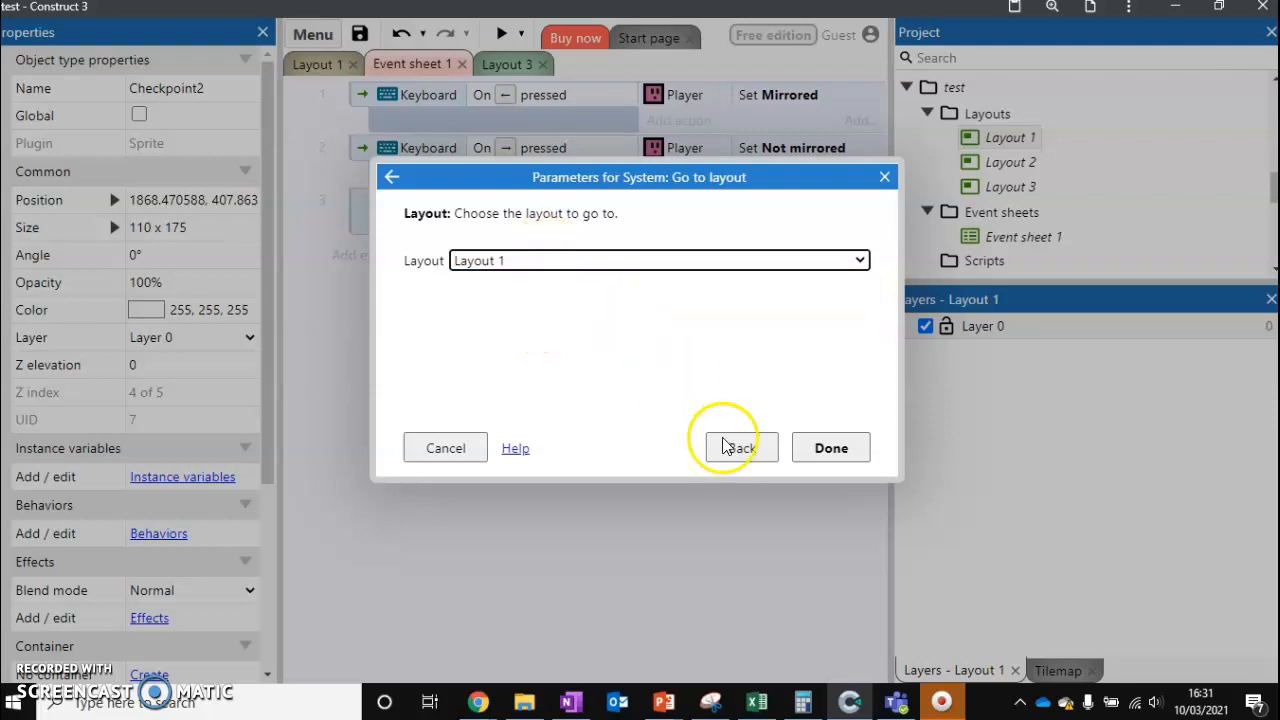
pyautogui.click(738, 448)
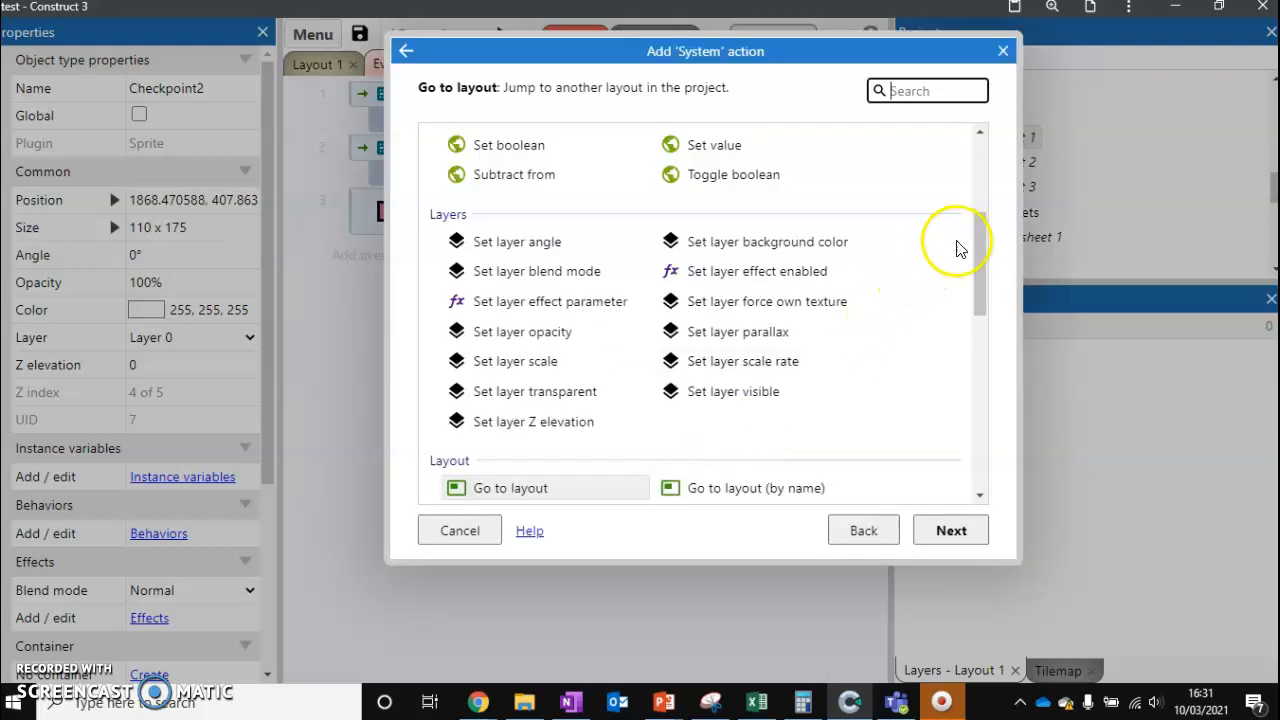
pyautogui.scroll(-3)
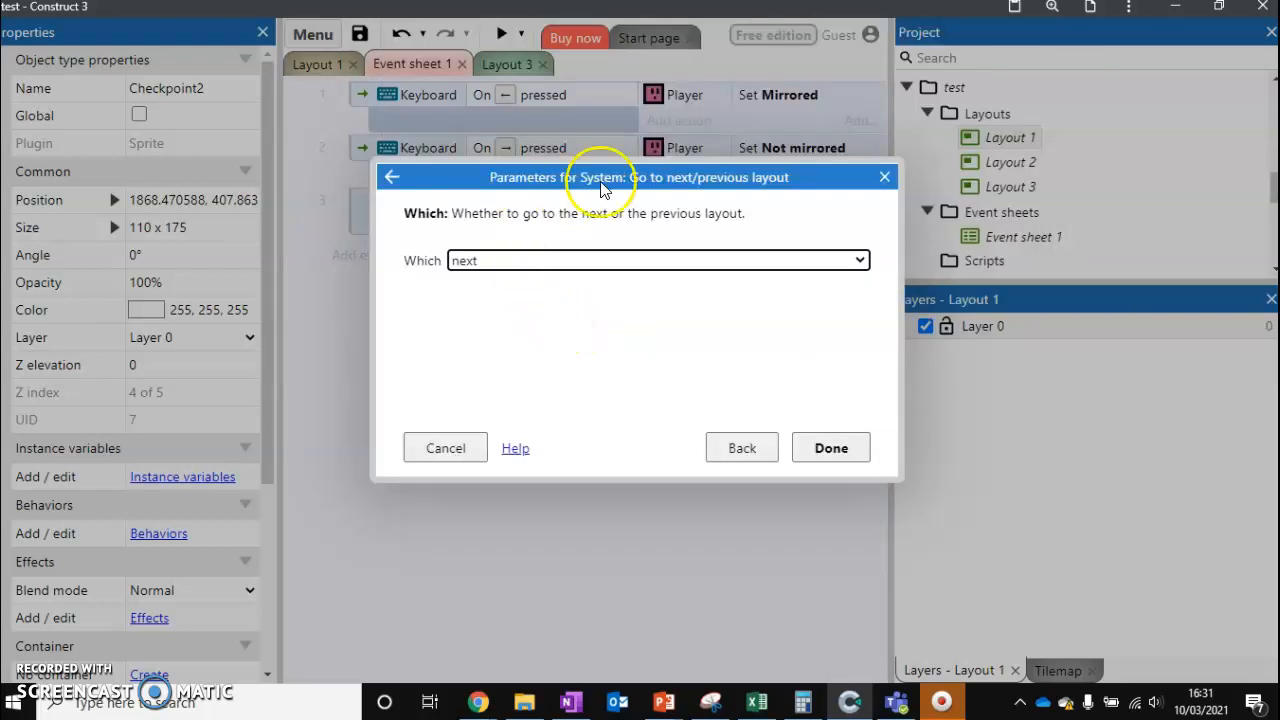
pyautogui.moveTo(584, 358)
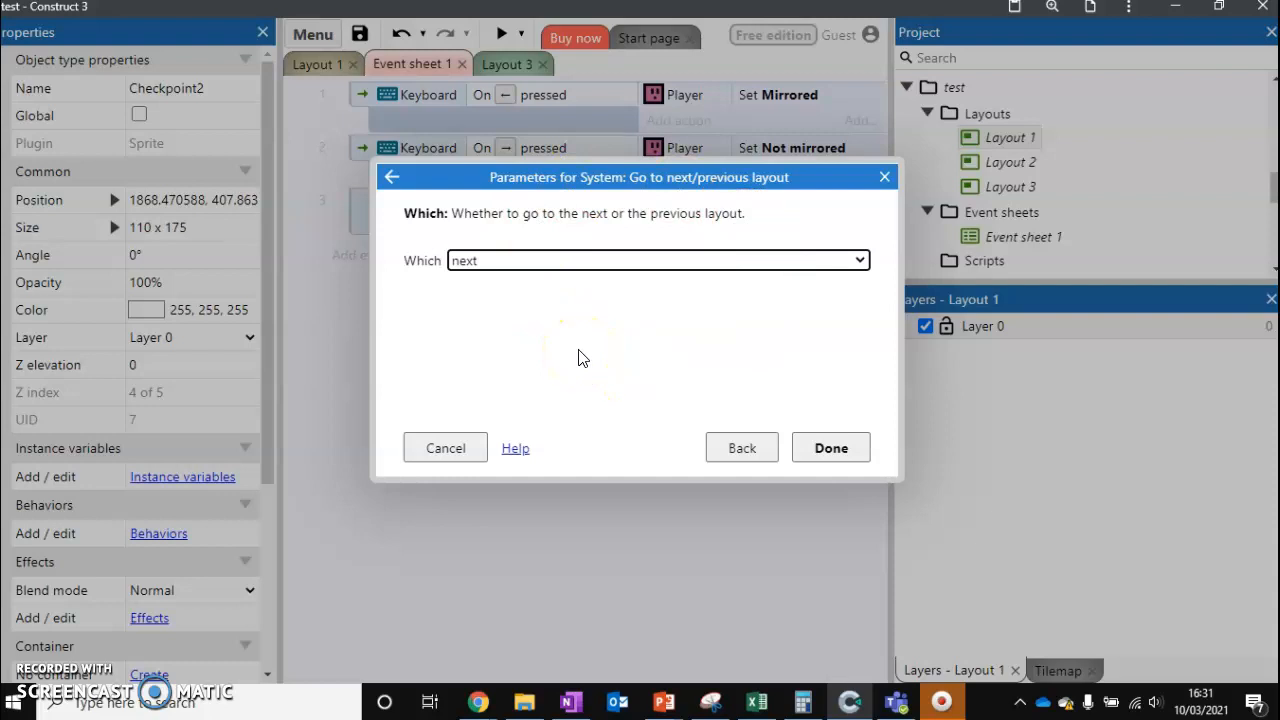
pyautogui.click(830, 448)
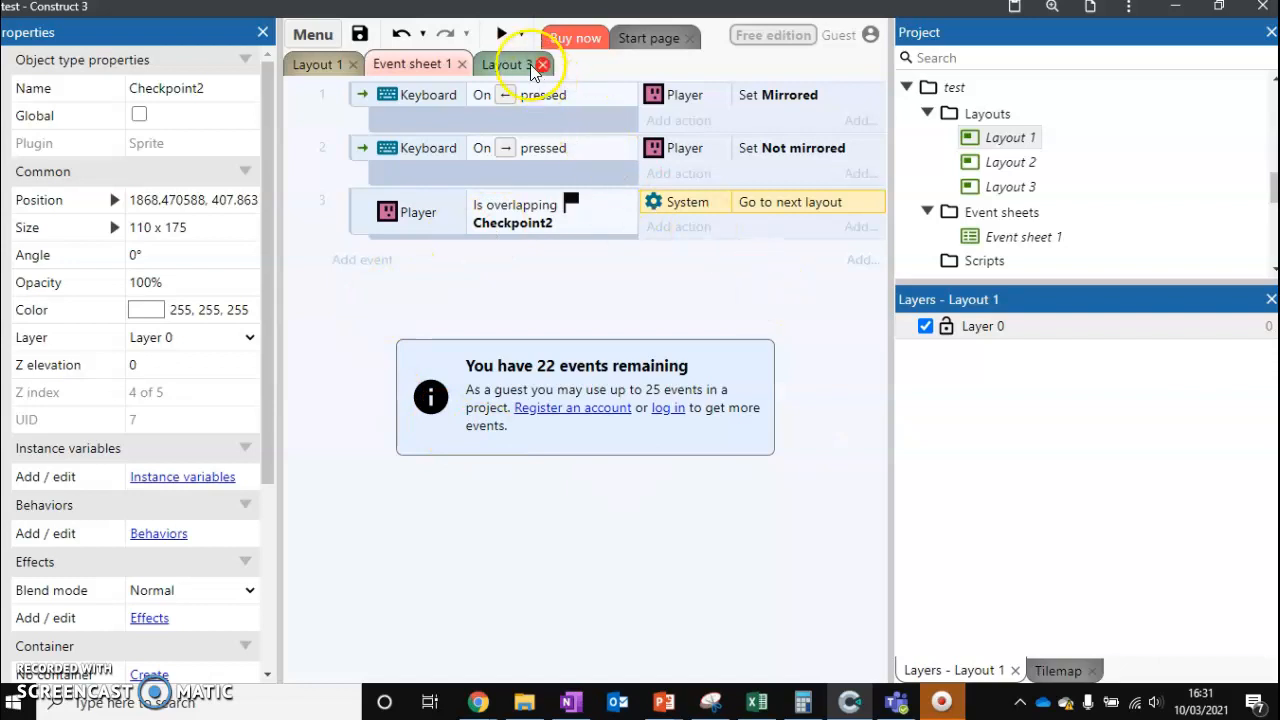
pyautogui.click(318, 64)
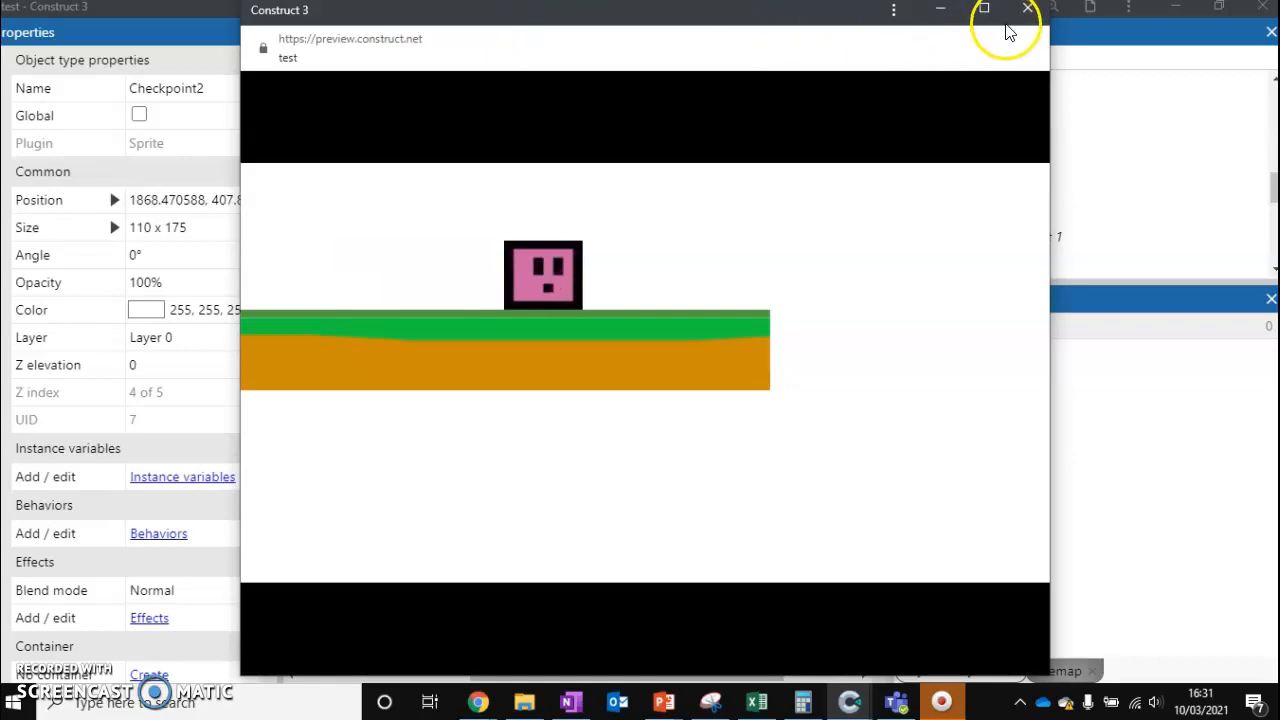
# - Close the running game preview, returning to Layout 1 in the editor
pyautogui.click(1028, 8)
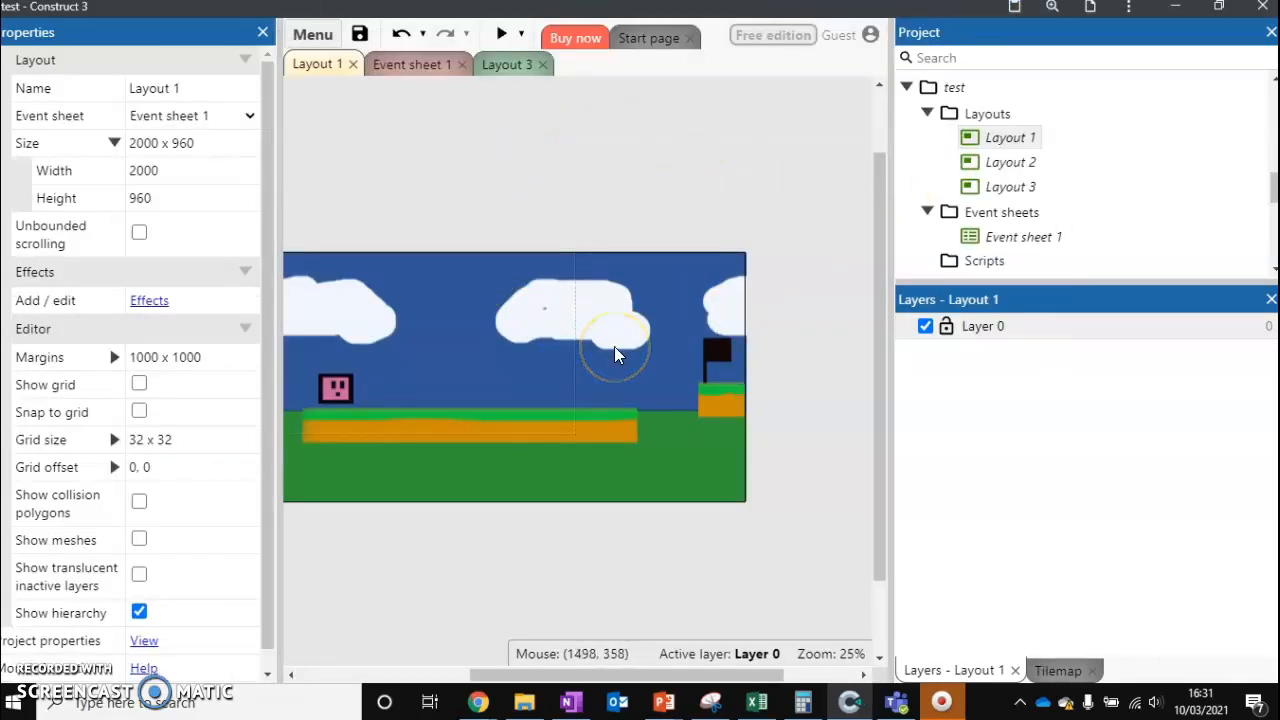
pyautogui.moveTo(664, 396)
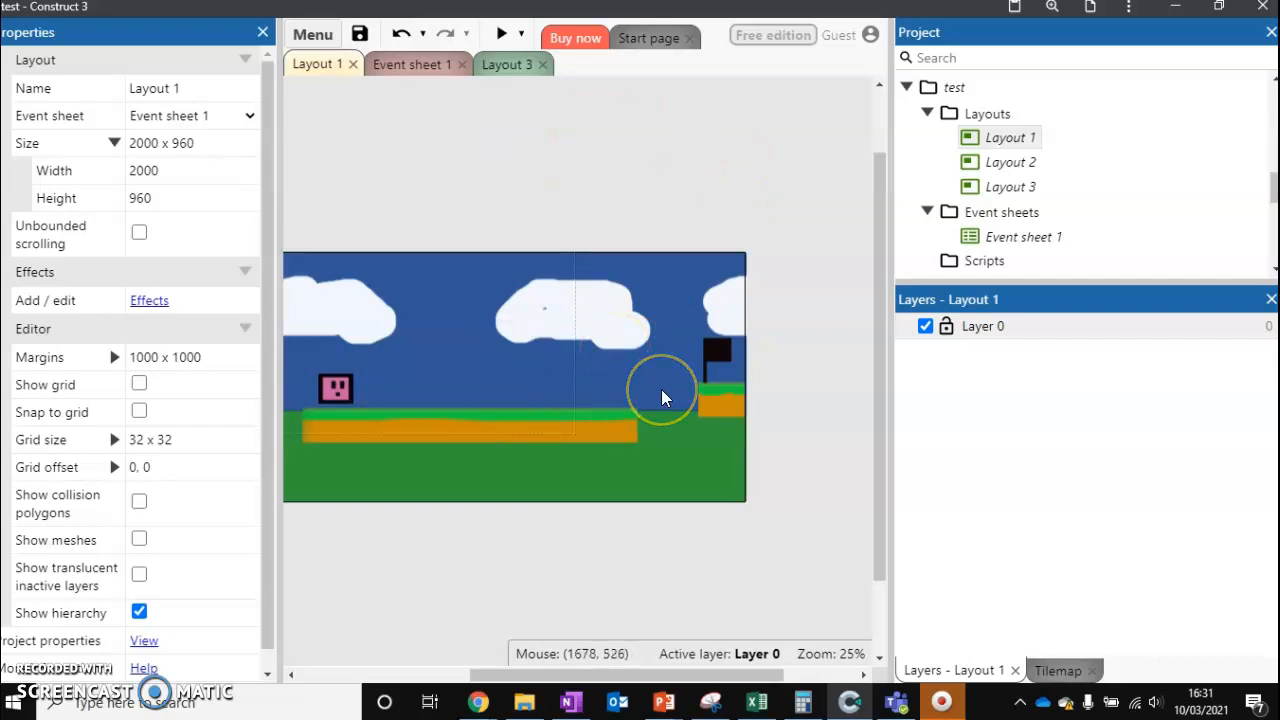
pyautogui.moveTo(596, 376)
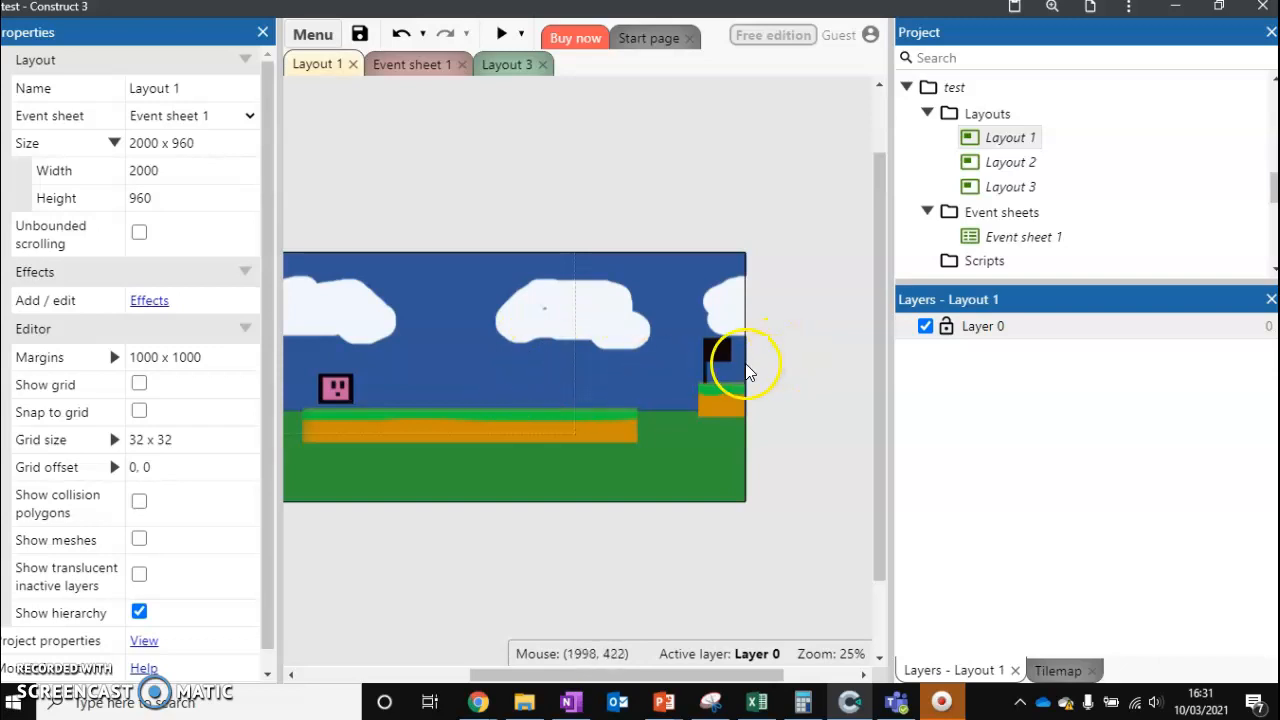
pyautogui.moveTo(398, 164)
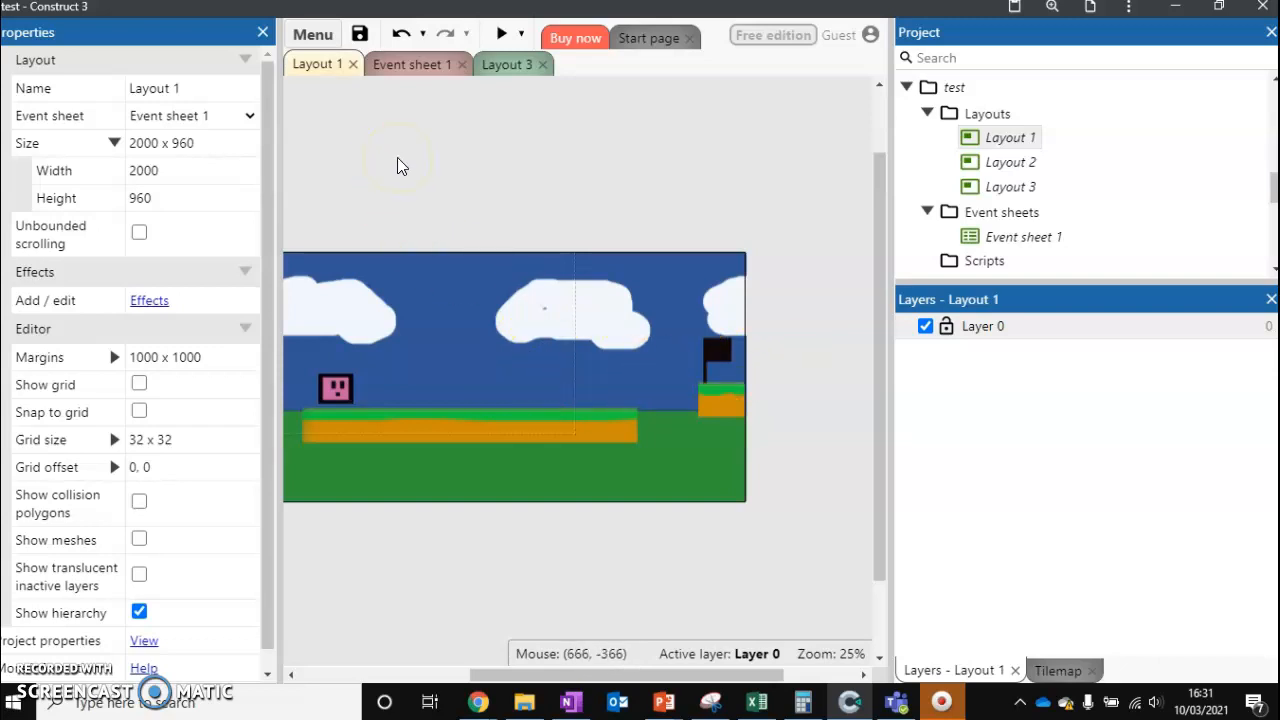